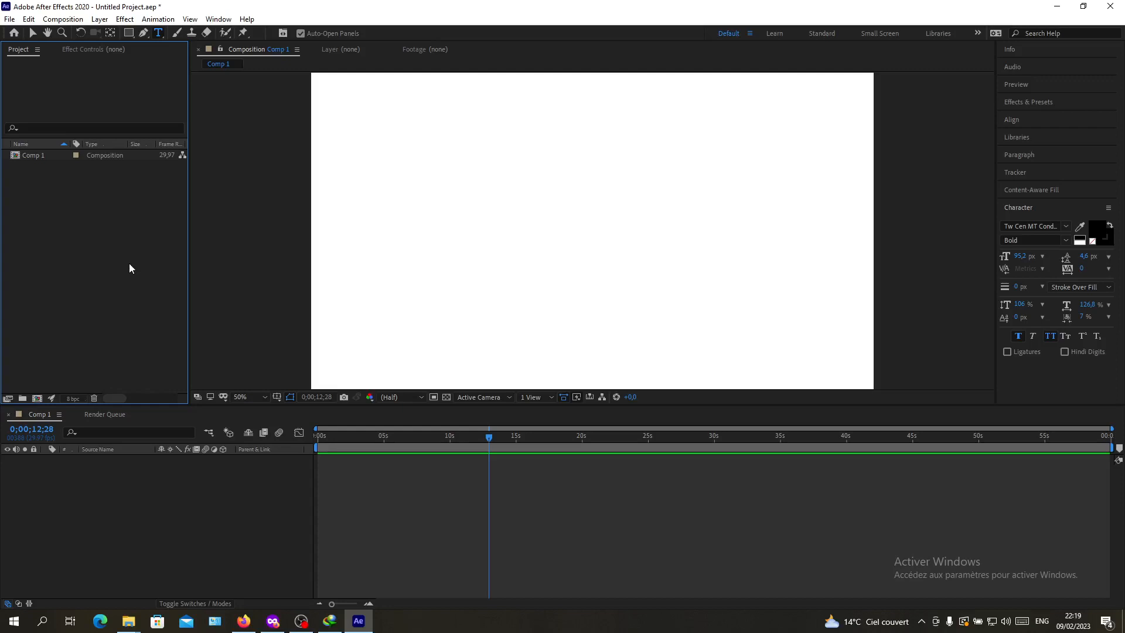
- Add an empty text layer to Comp 1, switching to 3D view and dismissing the camera warning
{"action": "left_click", "coordinate": [33, 32]}
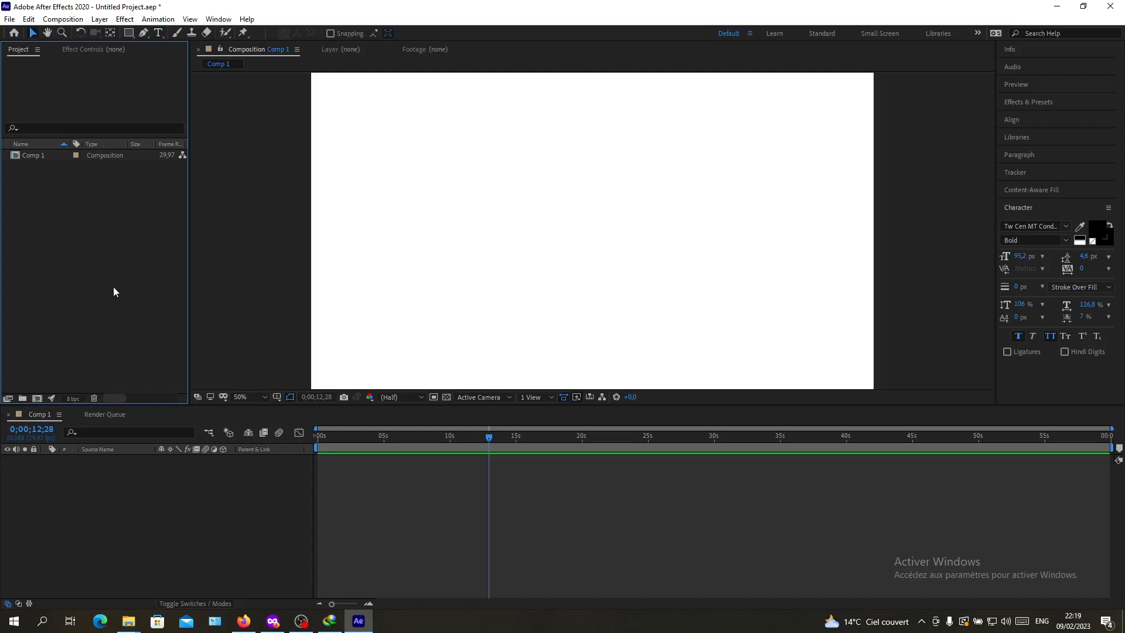
{"action": "mouse_move", "coordinate": [133, 271]}
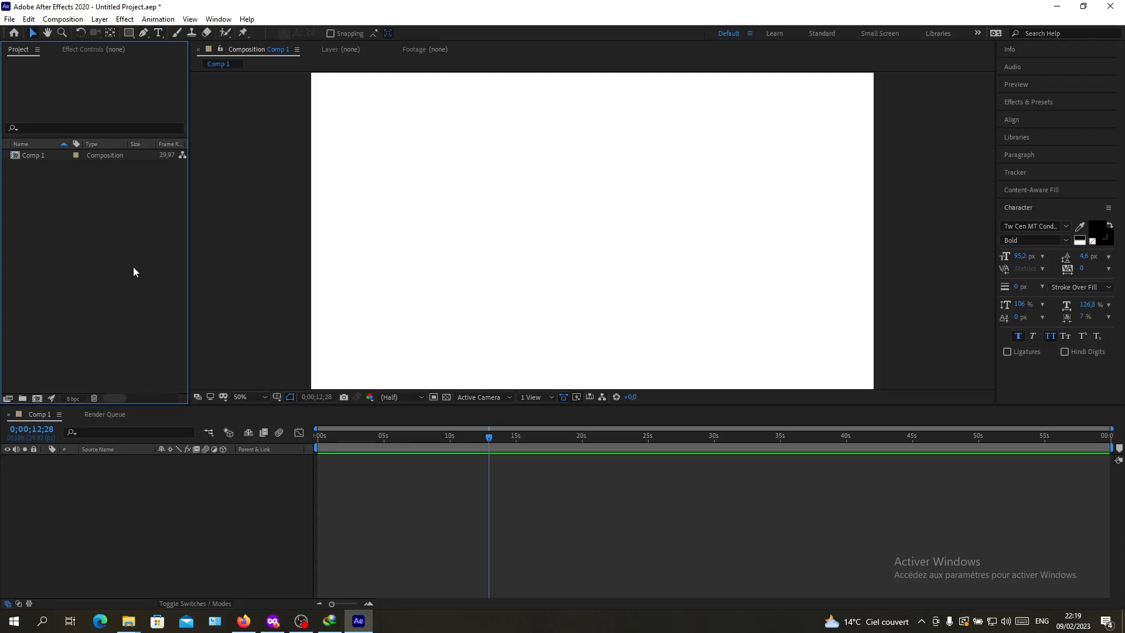
{"action": "mouse_move", "coordinate": [62, 294]}
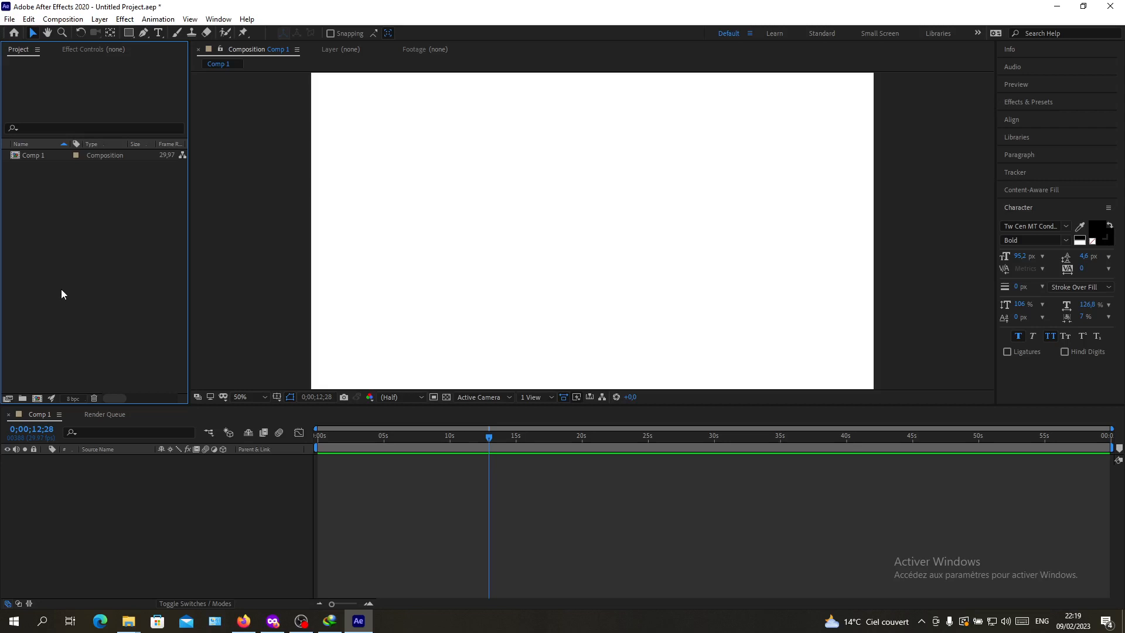
{"action": "mouse_move", "coordinate": [75, 191]}
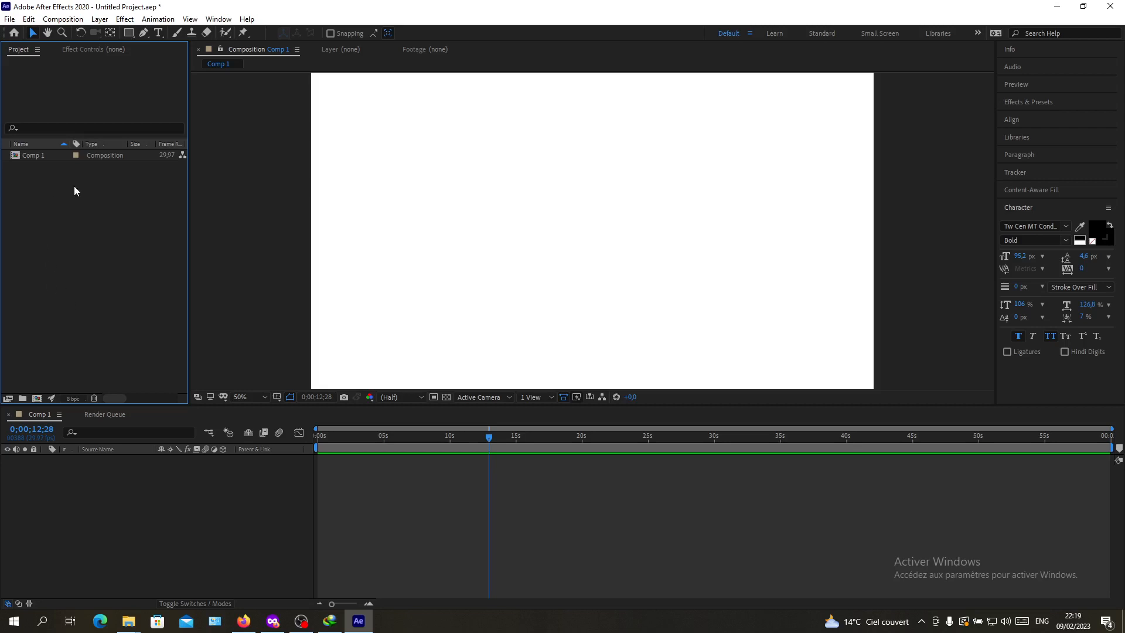
{"action": "mouse_move", "coordinate": [513, 191]}
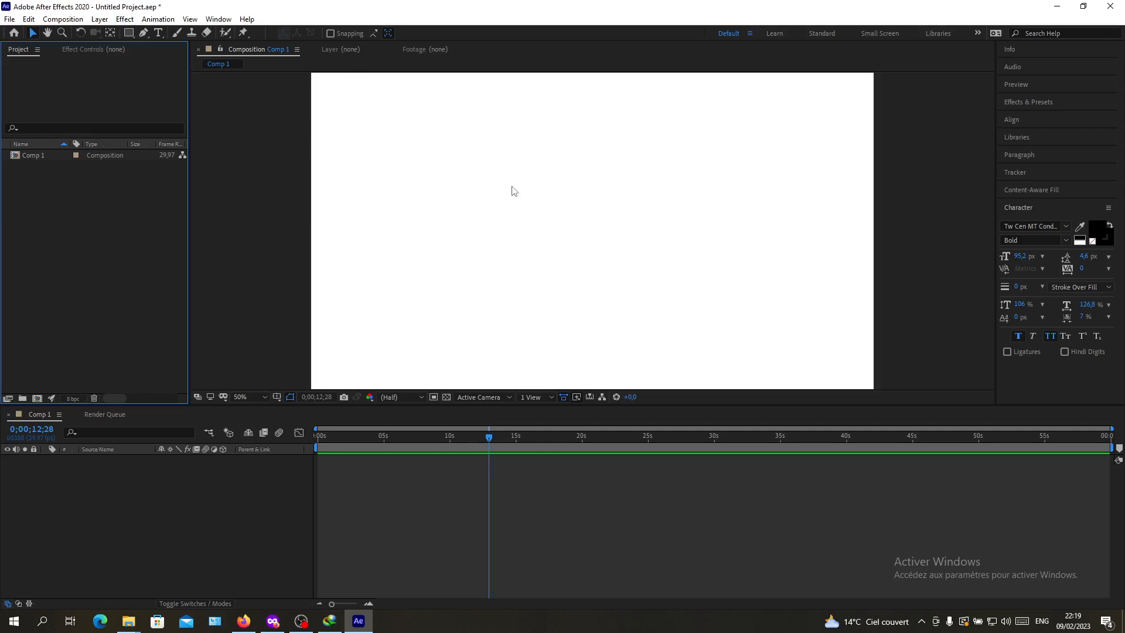
{"action": "mouse_move", "coordinate": [531, 178]}
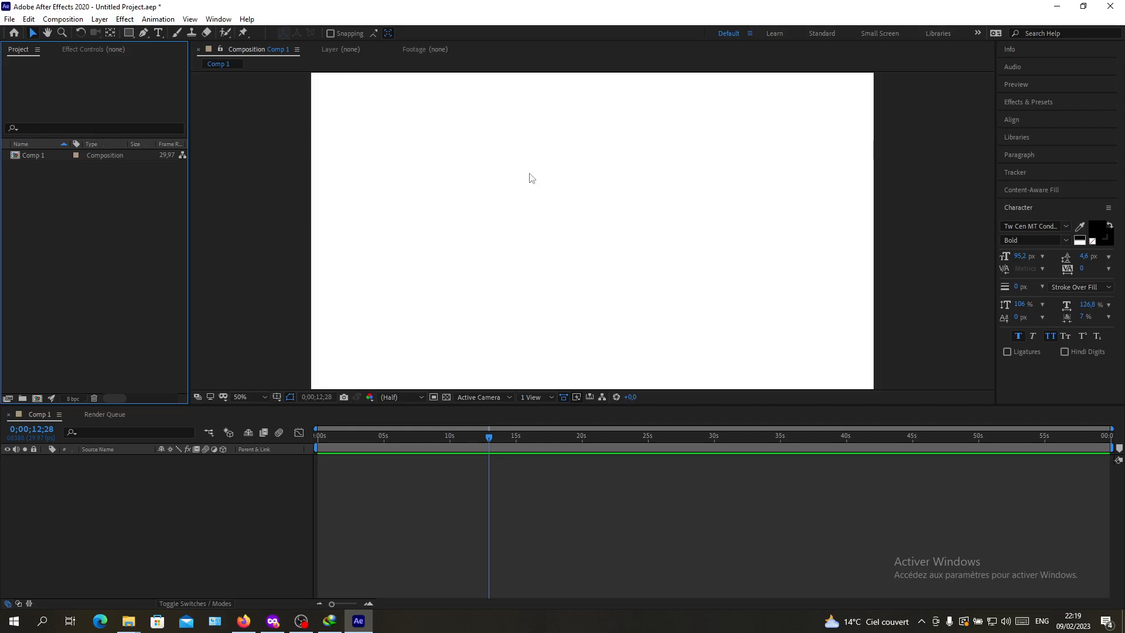
{"action": "mouse_move", "coordinate": [50, 194]}
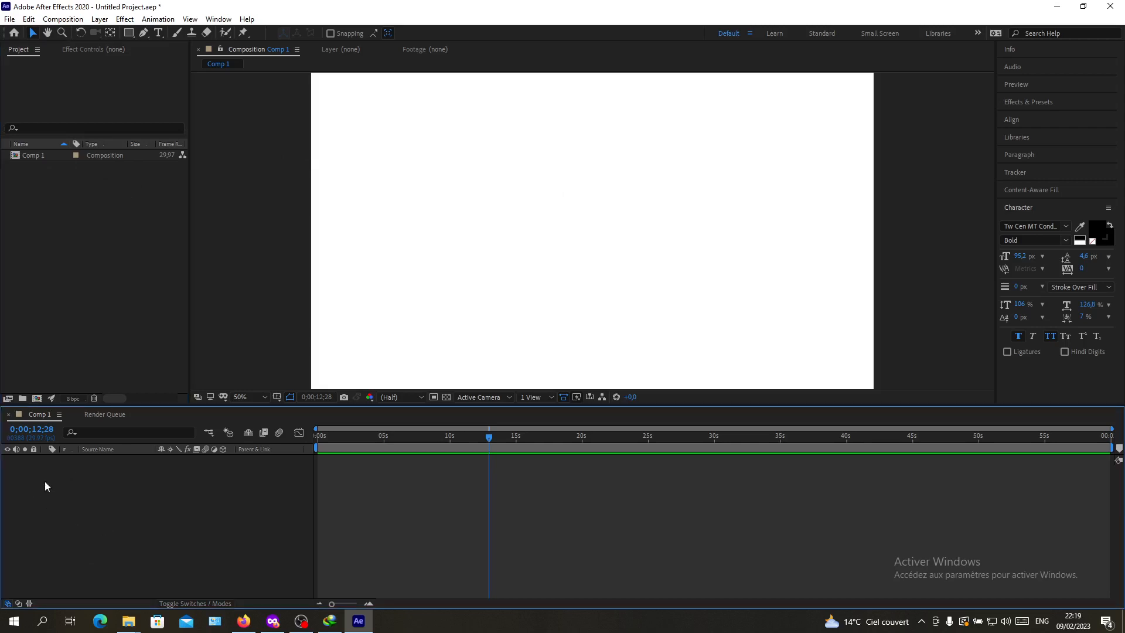
{"action": "mouse_move", "coordinate": [84, 482]}
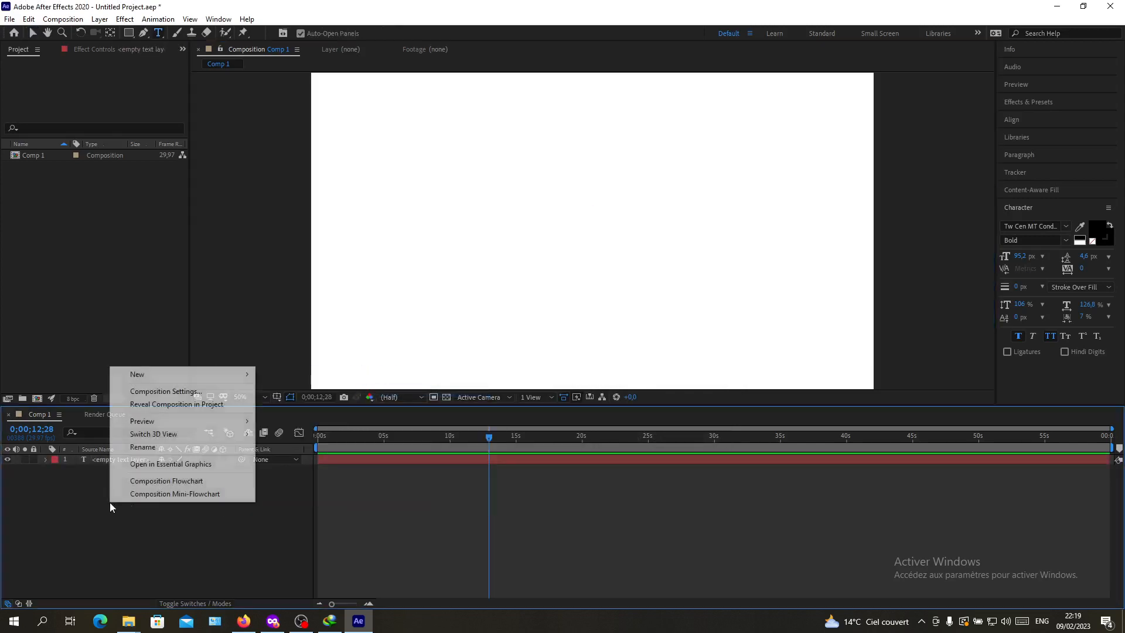
{"action": "left_click", "coordinate": [166, 499]}
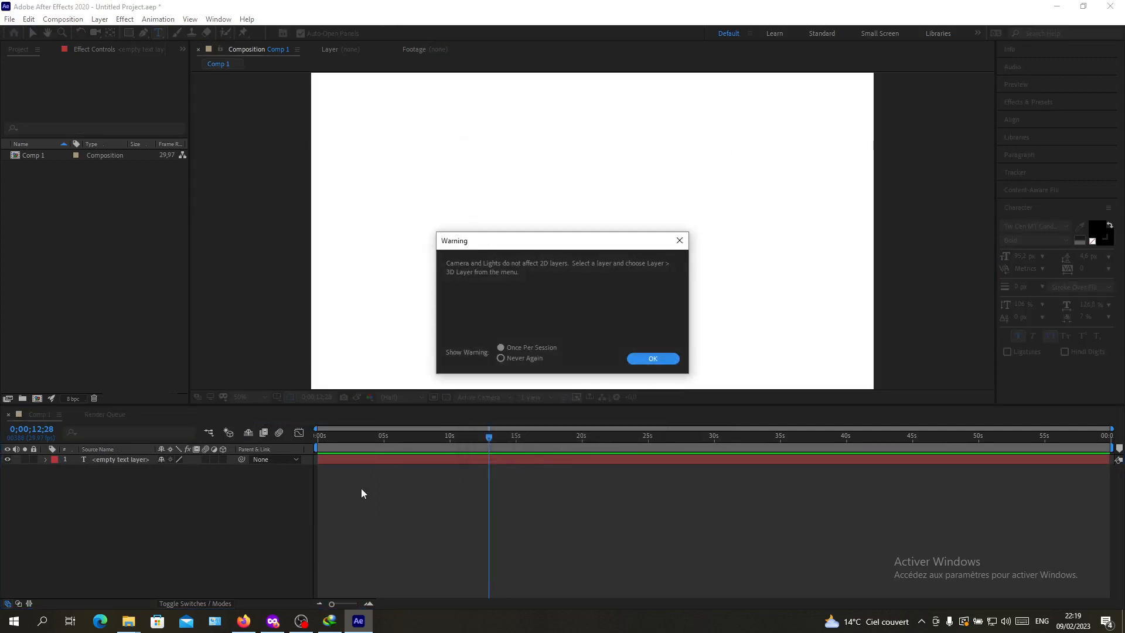
{"action": "left_click", "coordinate": [653, 359]}
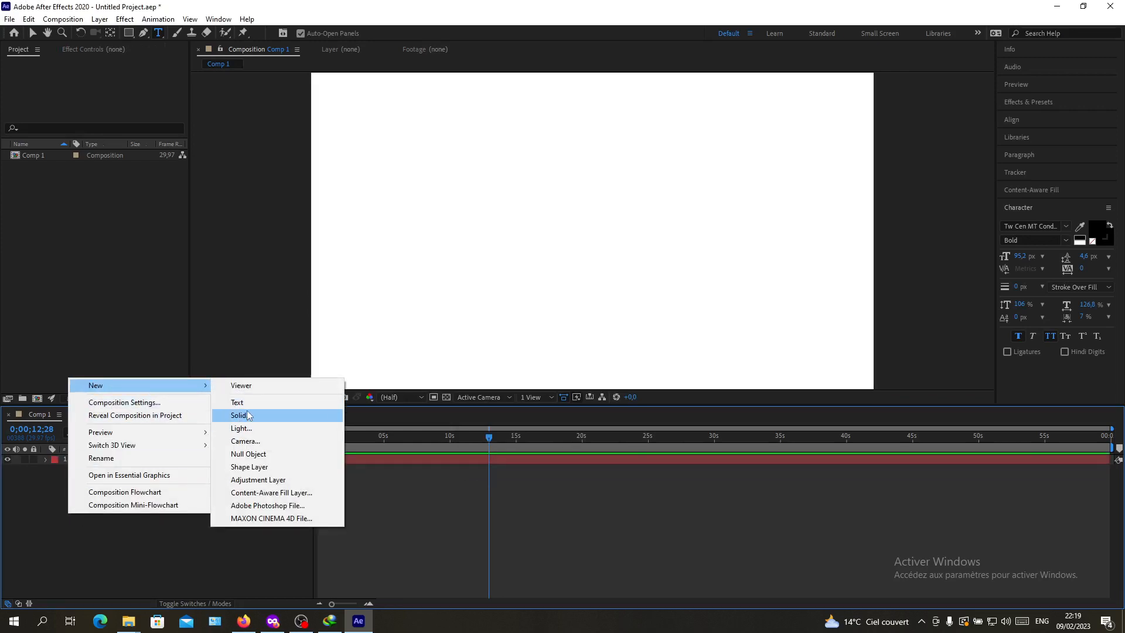
- Add a dark gray solid, a shape layer and a rectangle shape layer to Comp 1
{"action": "left_click", "coordinate": [239, 414]}
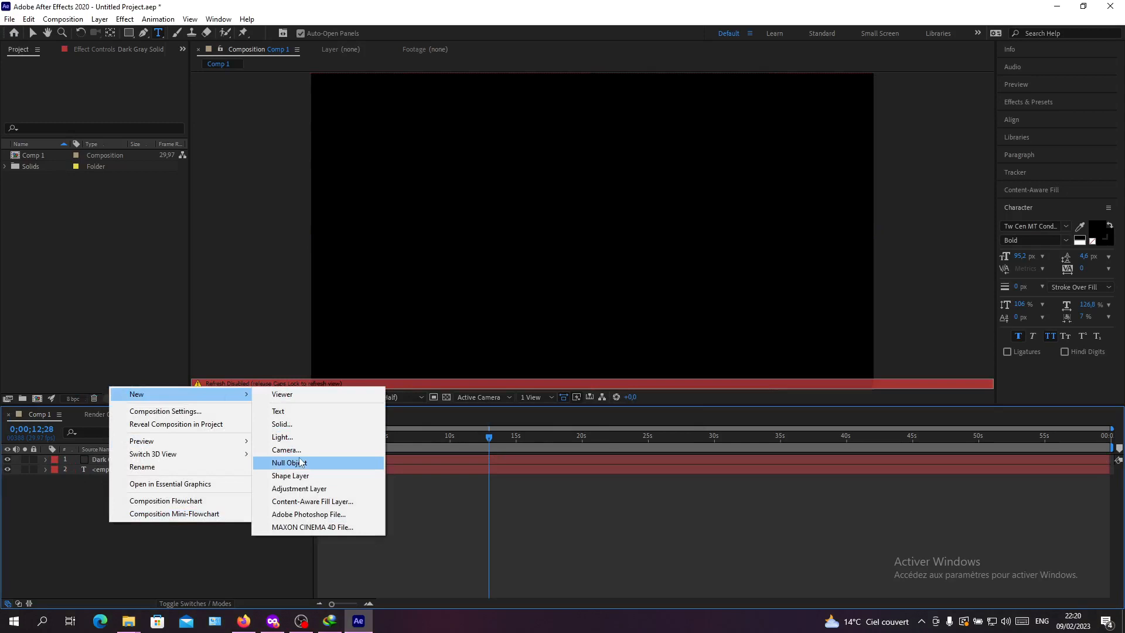
{"action": "mouse_move", "coordinate": [290, 476]}
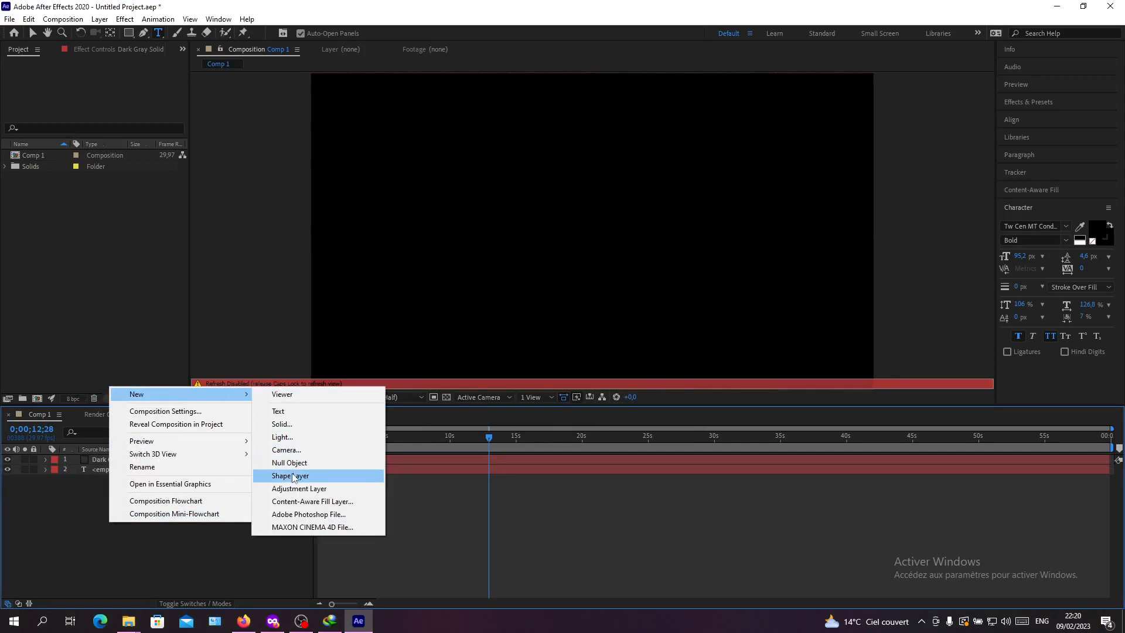
{"action": "mouse_move", "coordinate": [289, 462]}
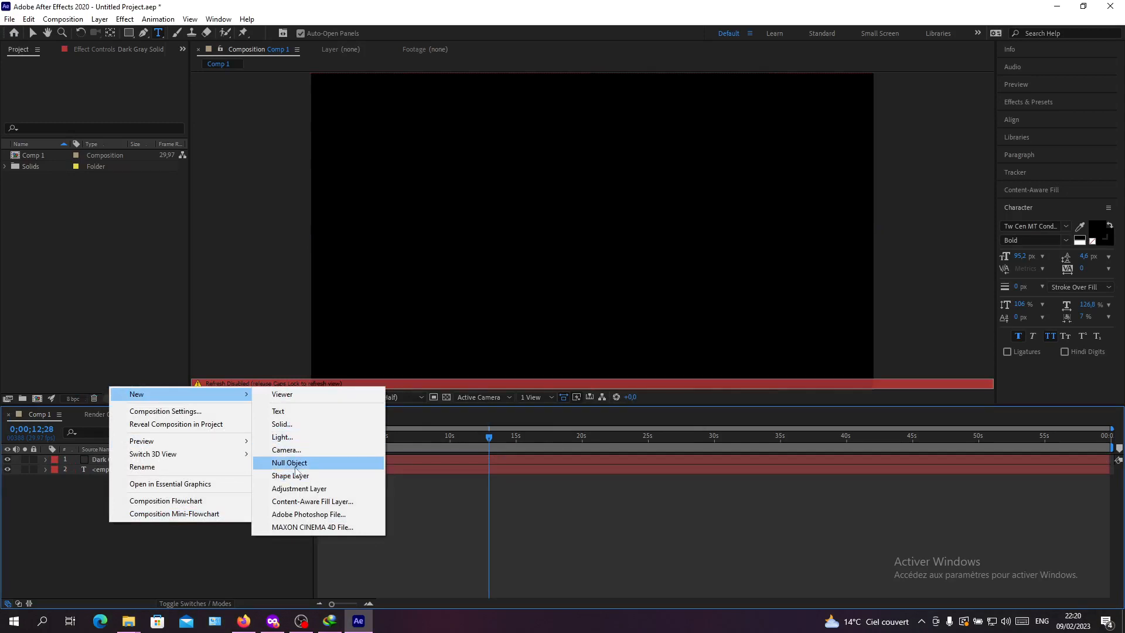
{"action": "left_click", "coordinate": [291, 476]}
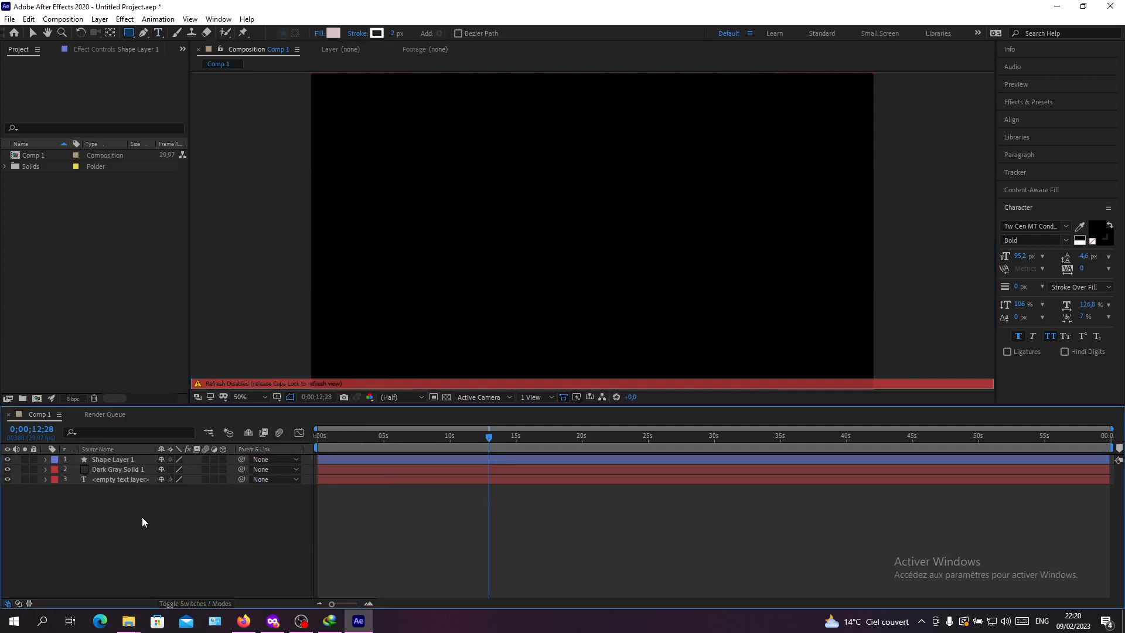
{"action": "left_click", "coordinate": [456, 328]}
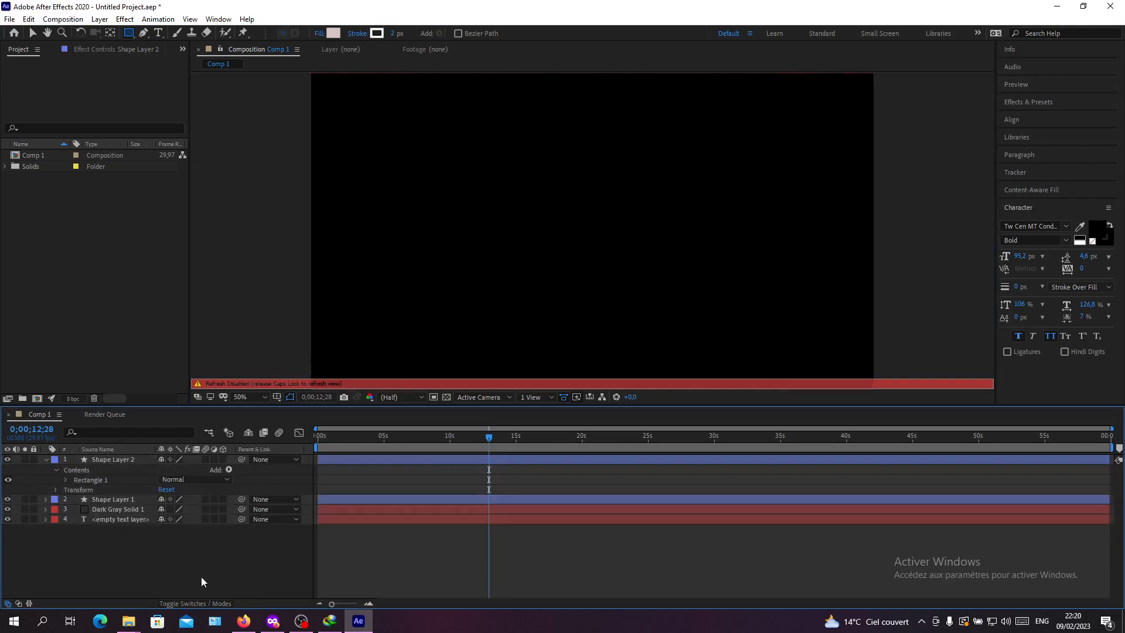
- Select all four layers of Comp 1, trying the red label colour then leaving labels unchanged
{"action": "double_click", "coordinate": [112, 460]}
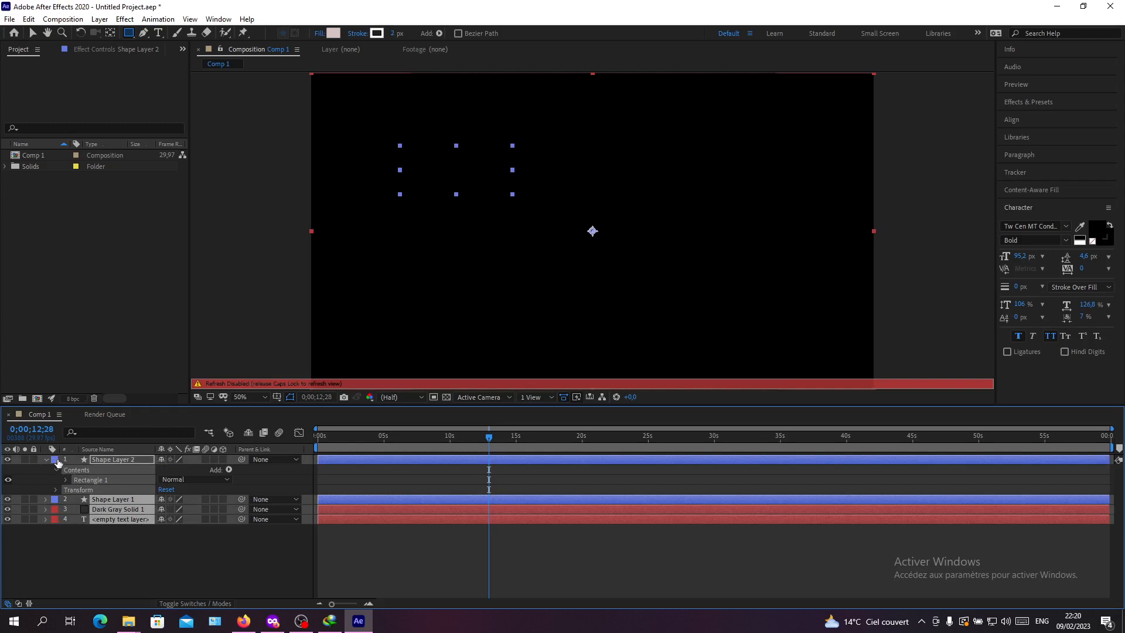
{"action": "left_click", "coordinate": [54, 460]}
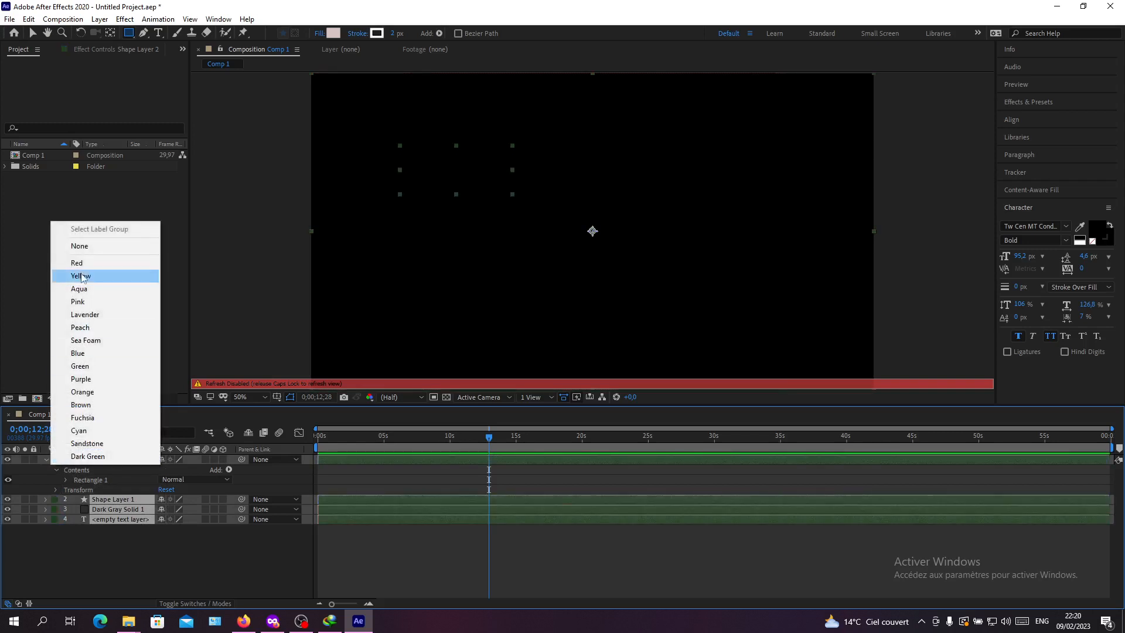
{"action": "mouse_move", "coordinate": [78, 288]}
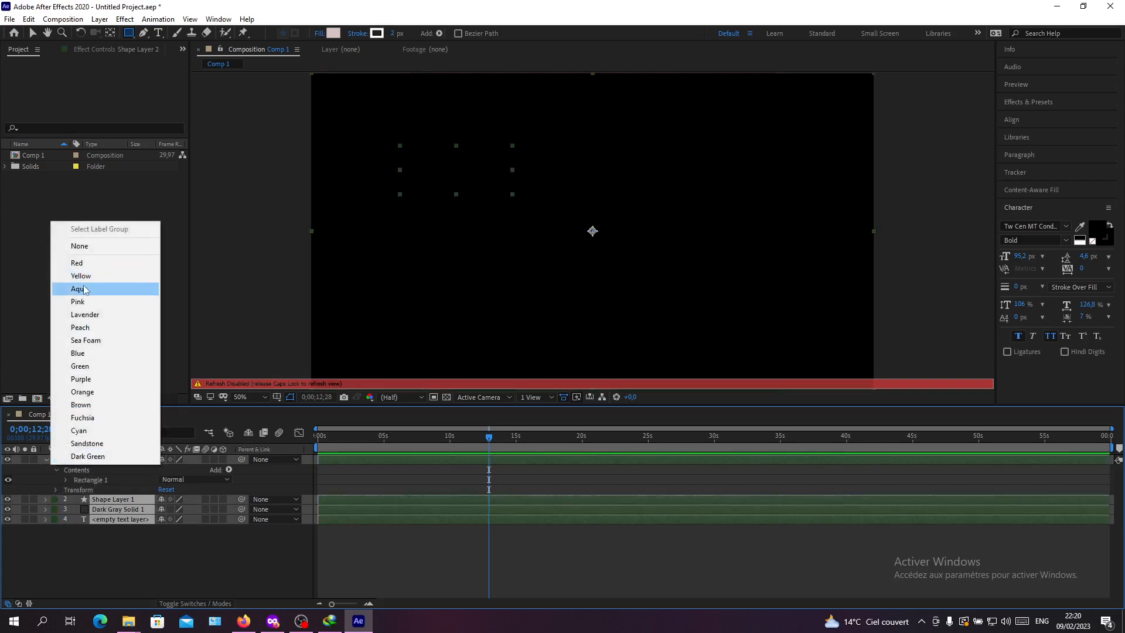
{"action": "left_click", "coordinate": [79, 288]}
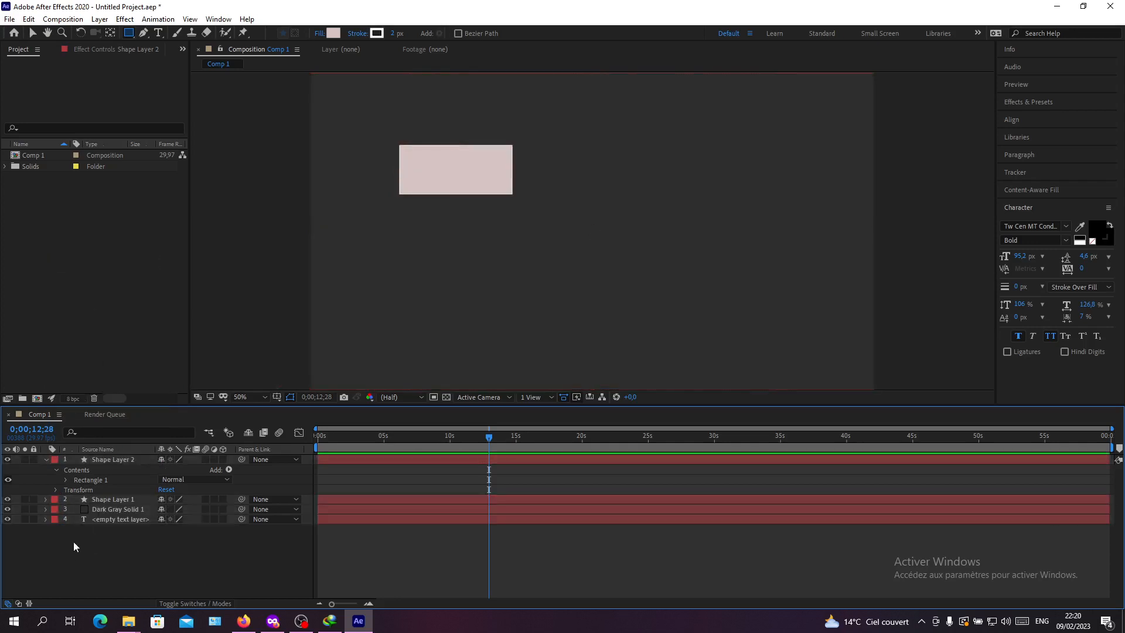
{"action": "left_click", "coordinate": [46, 460]}
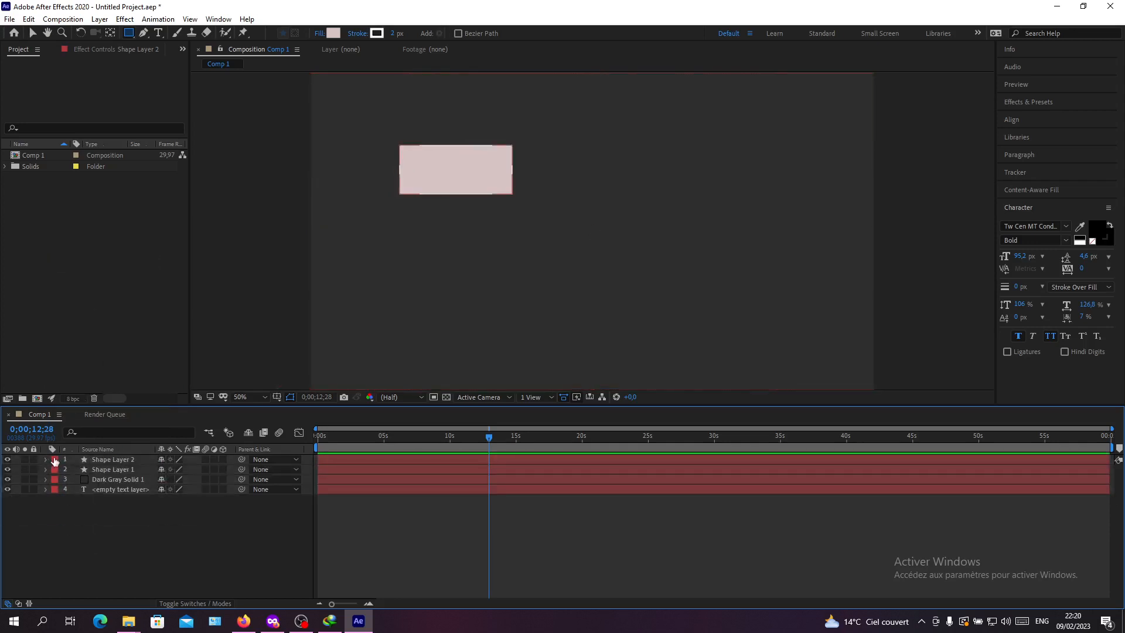
{"action": "left_click", "coordinate": [53, 460]}
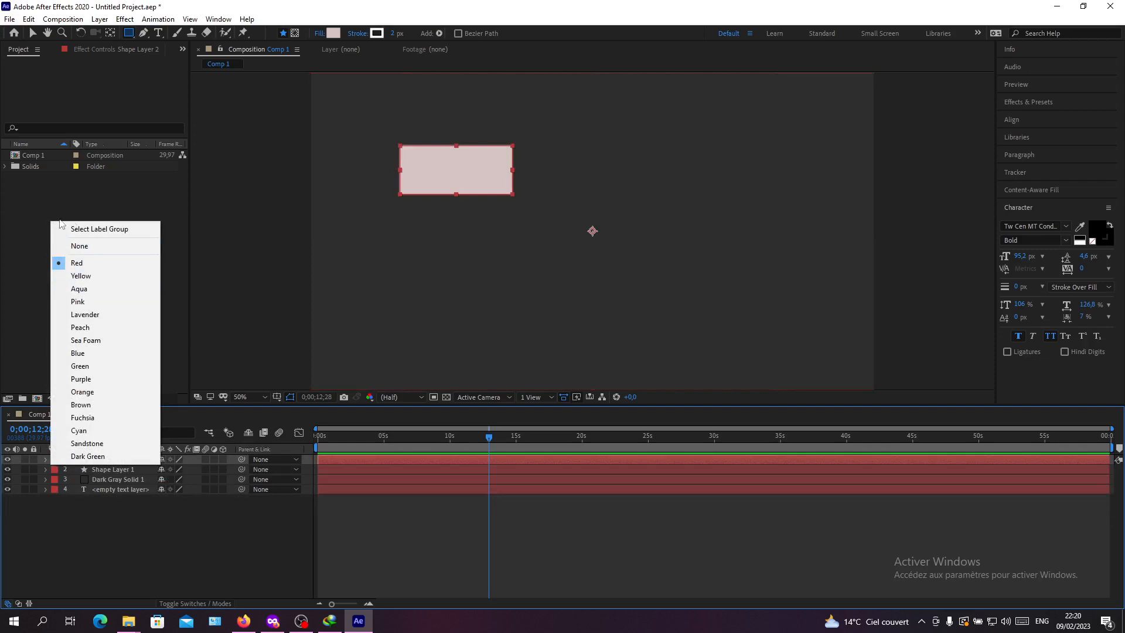
{"action": "mouse_move", "coordinate": [98, 228]}
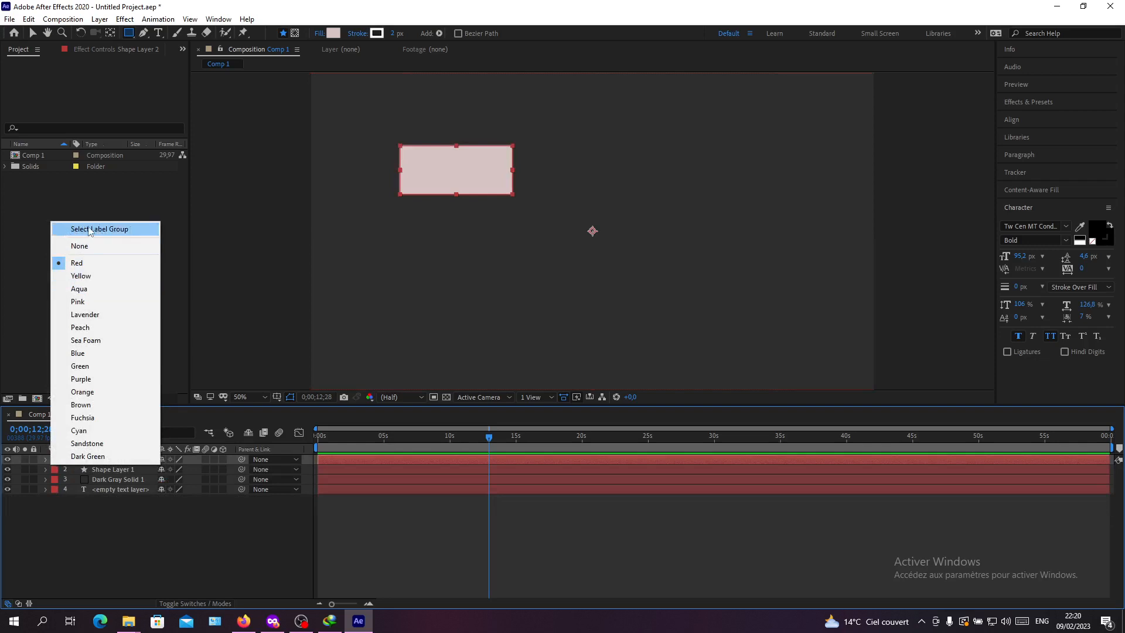
{"action": "mouse_move", "coordinate": [101, 236]}
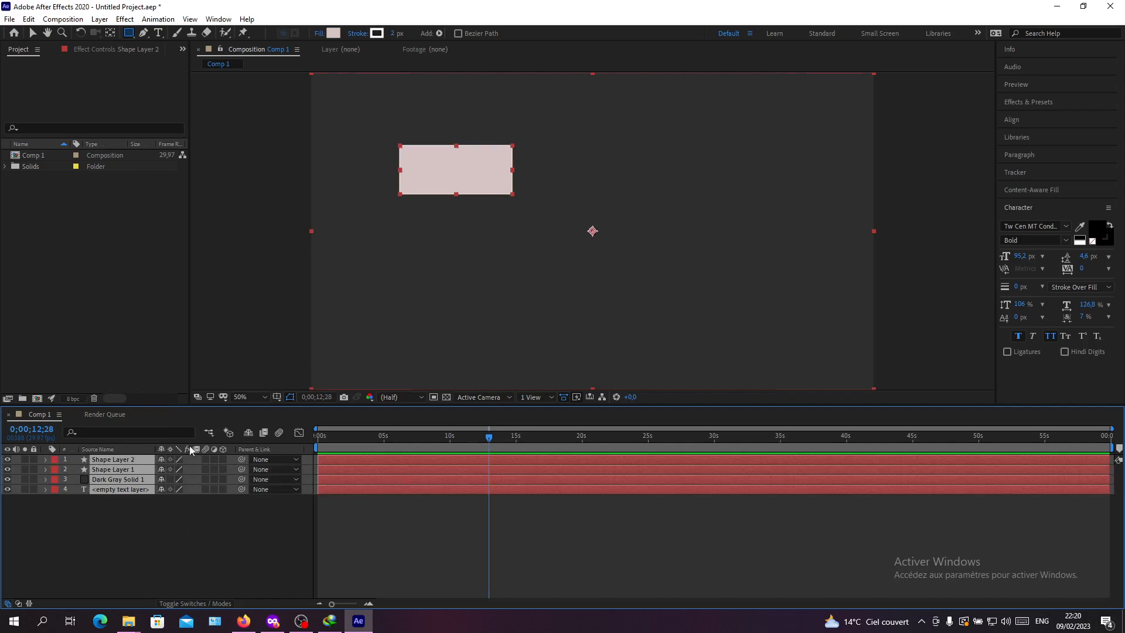
{"action": "mouse_move", "coordinate": [427, 477]}
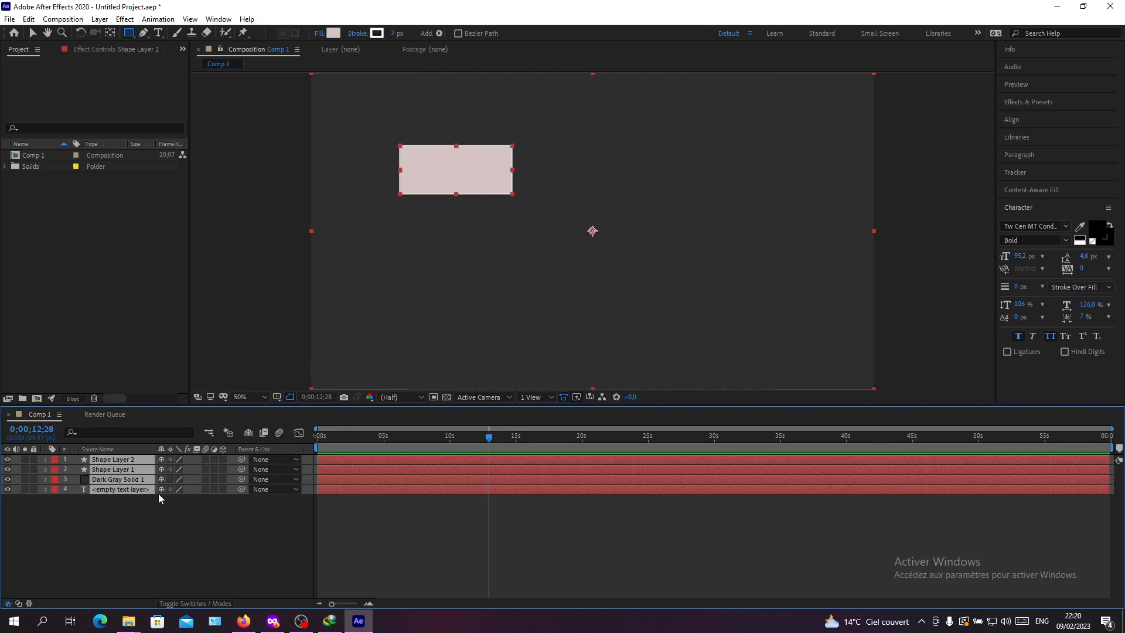
{"action": "mouse_move", "coordinate": [192, 497]}
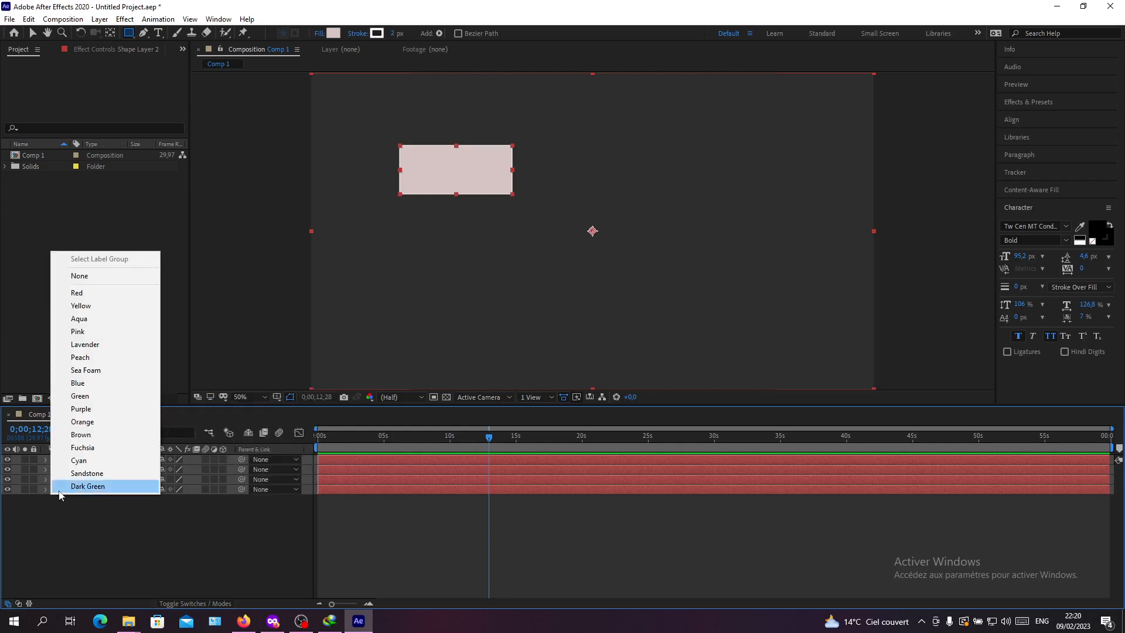
{"action": "left_click", "coordinate": [88, 485]}
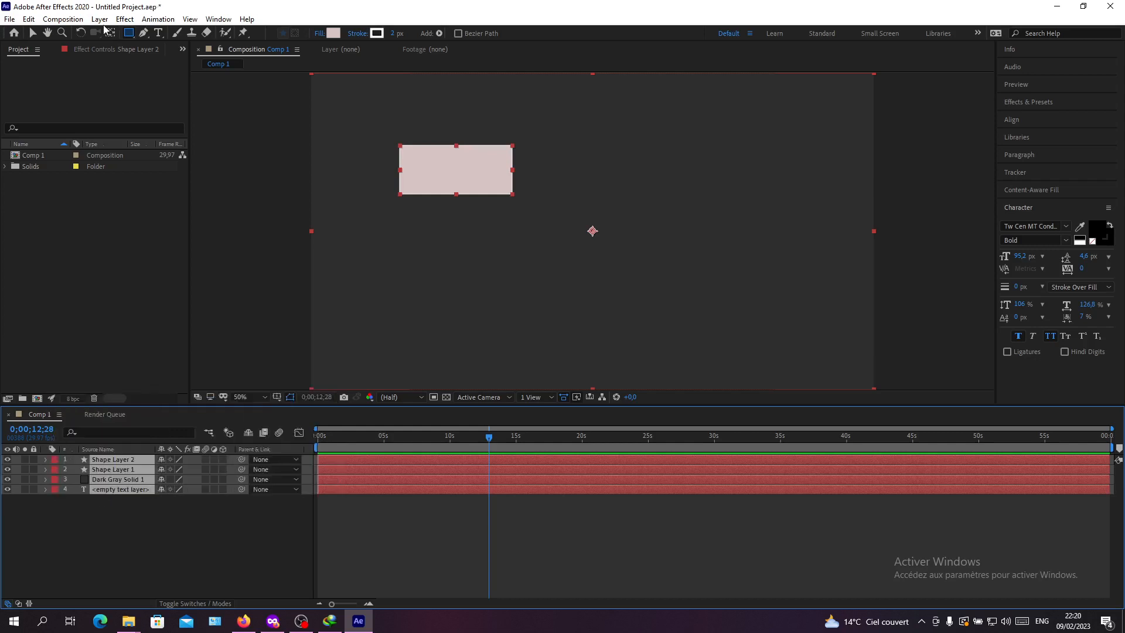
- Bring up the Pre-compose dialog for the selected layers with the default name Pre-comp 1
{"action": "left_click", "coordinate": [28, 18]}
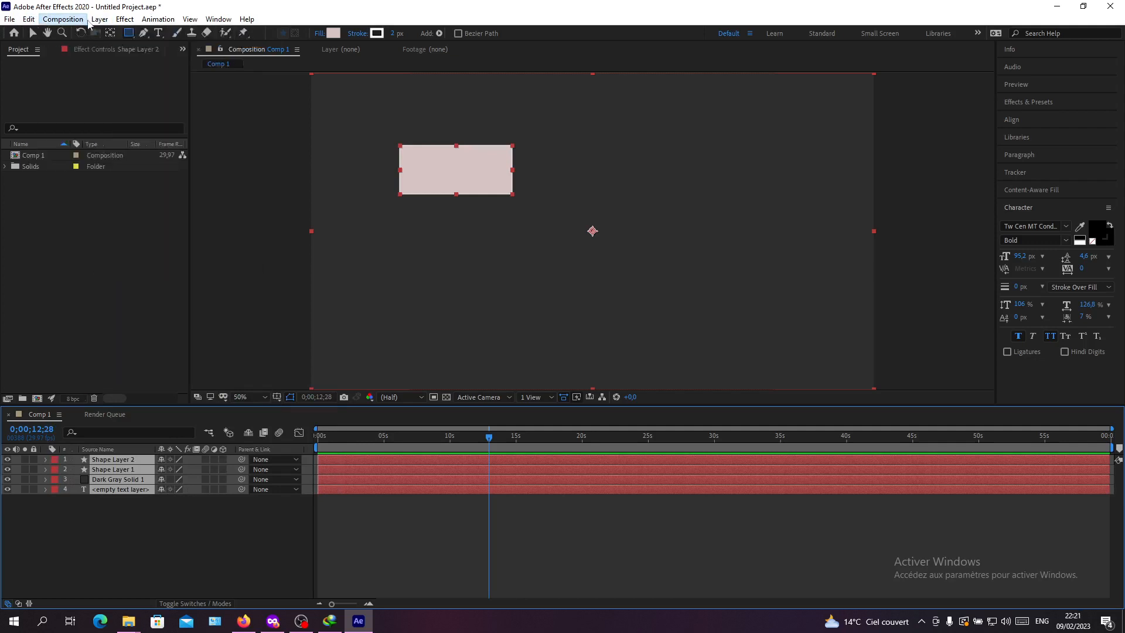
{"action": "left_click", "coordinate": [98, 19]}
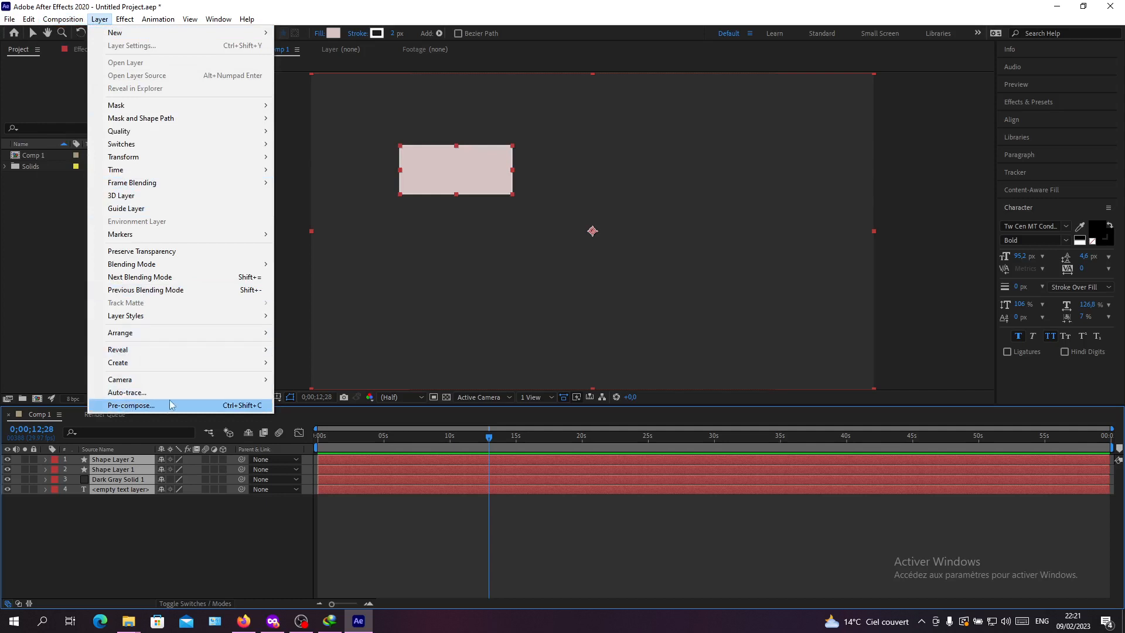
{"action": "mouse_move", "coordinate": [140, 408]}
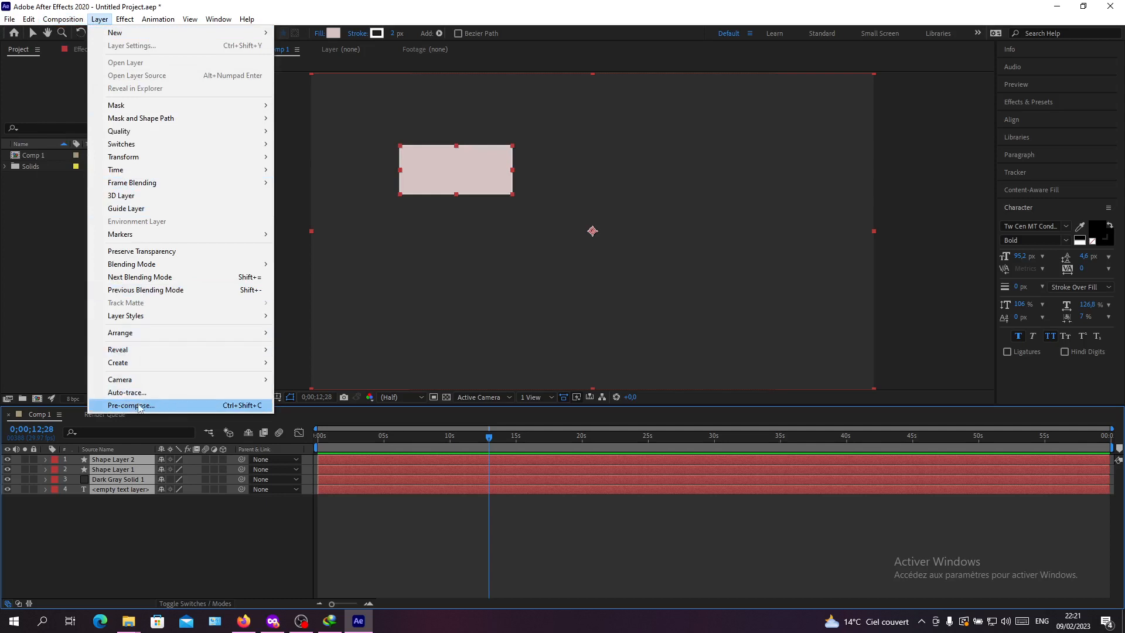
{"action": "mouse_move", "coordinate": [227, 410]}
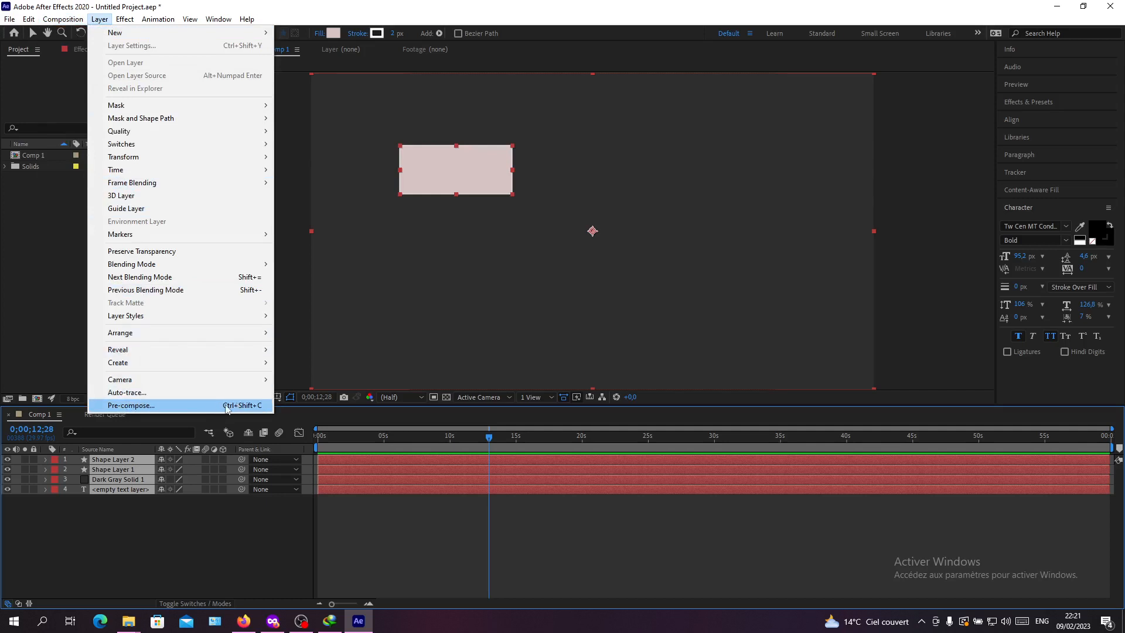
{"action": "mouse_move", "coordinate": [251, 409]}
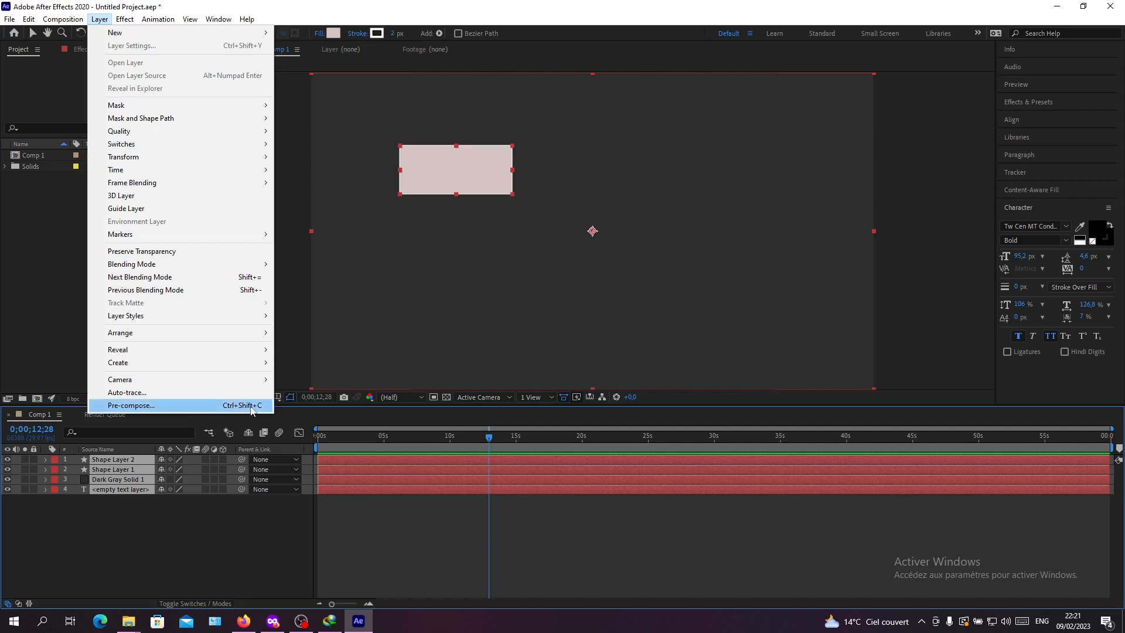
{"action": "left_click", "coordinate": [130, 406]}
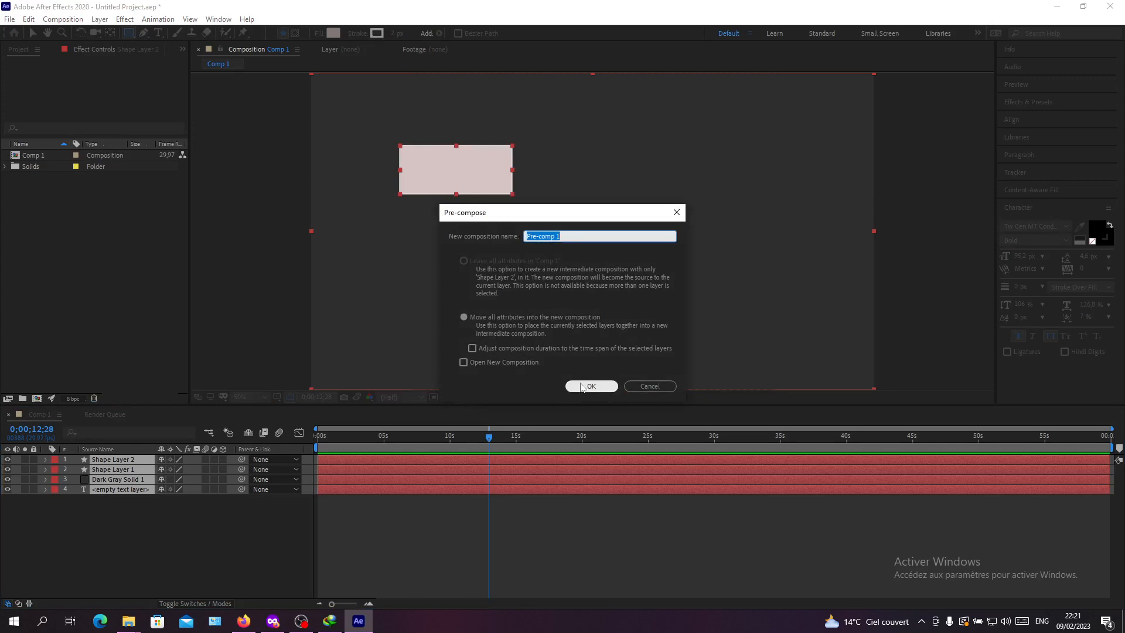
- Confirm Pre-comp 1 replacing the four layers, reveal its properties and open it from the Project panel
{"action": "left_click", "coordinate": [590, 386]}
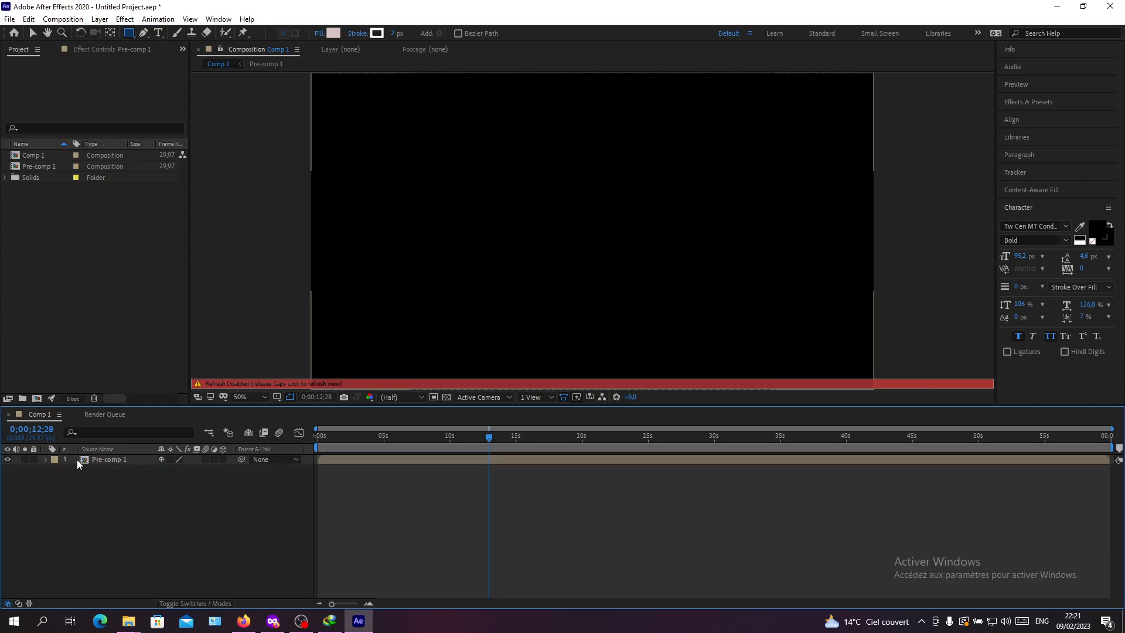
{"action": "left_click", "coordinate": [109, 460]}
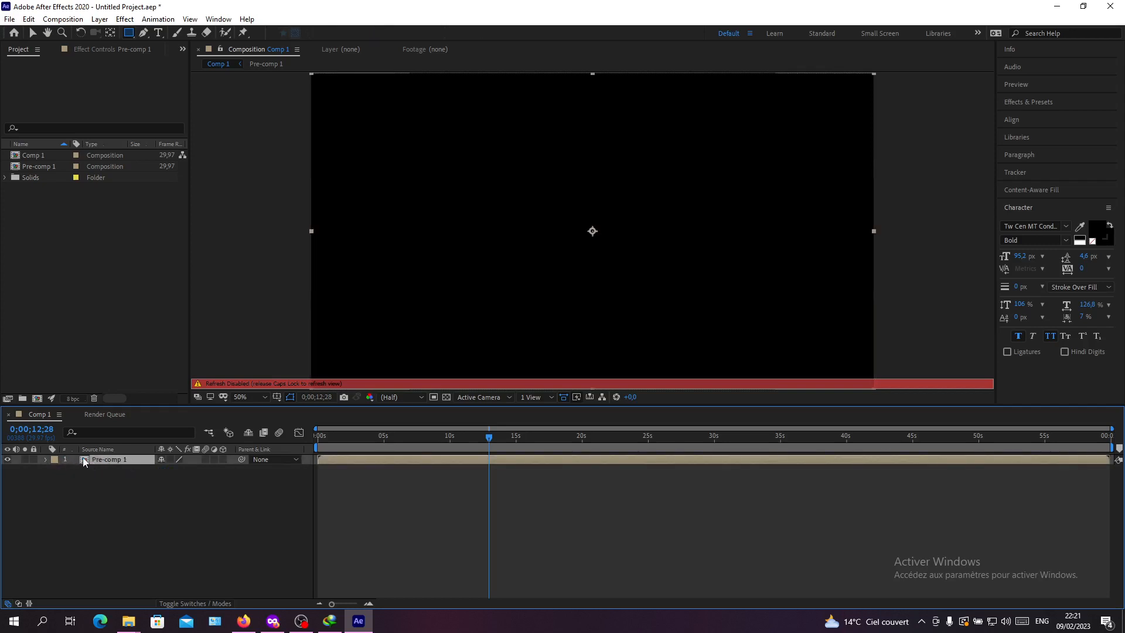
{"action": "left_click", "coordinate": [46, 460]}
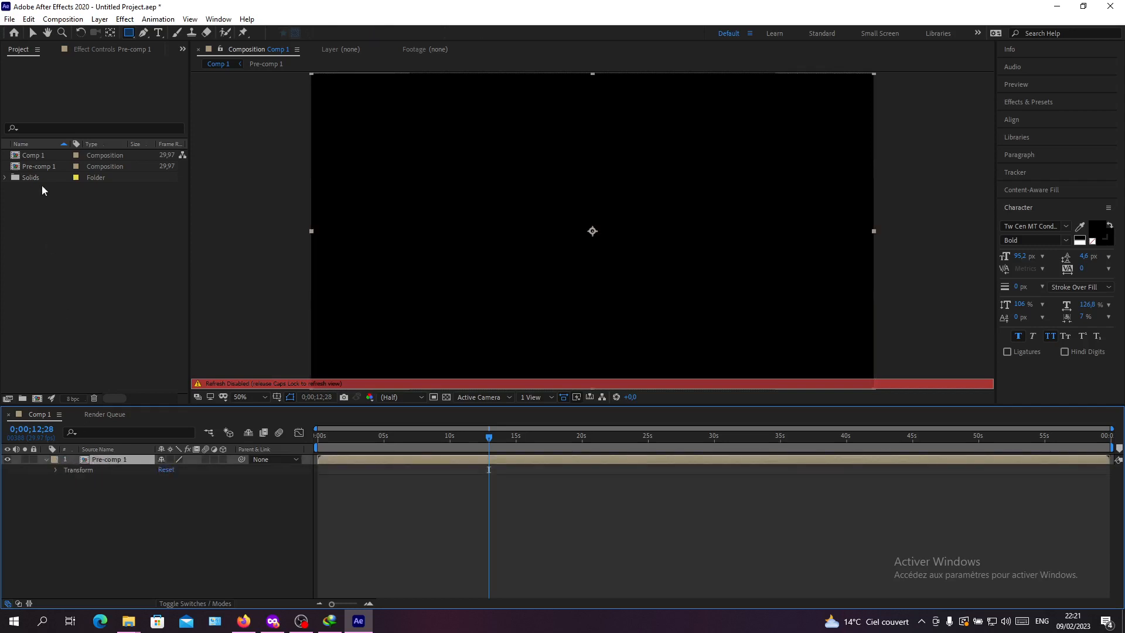
{"action": "double_click", "coordinate": [40, 165]}
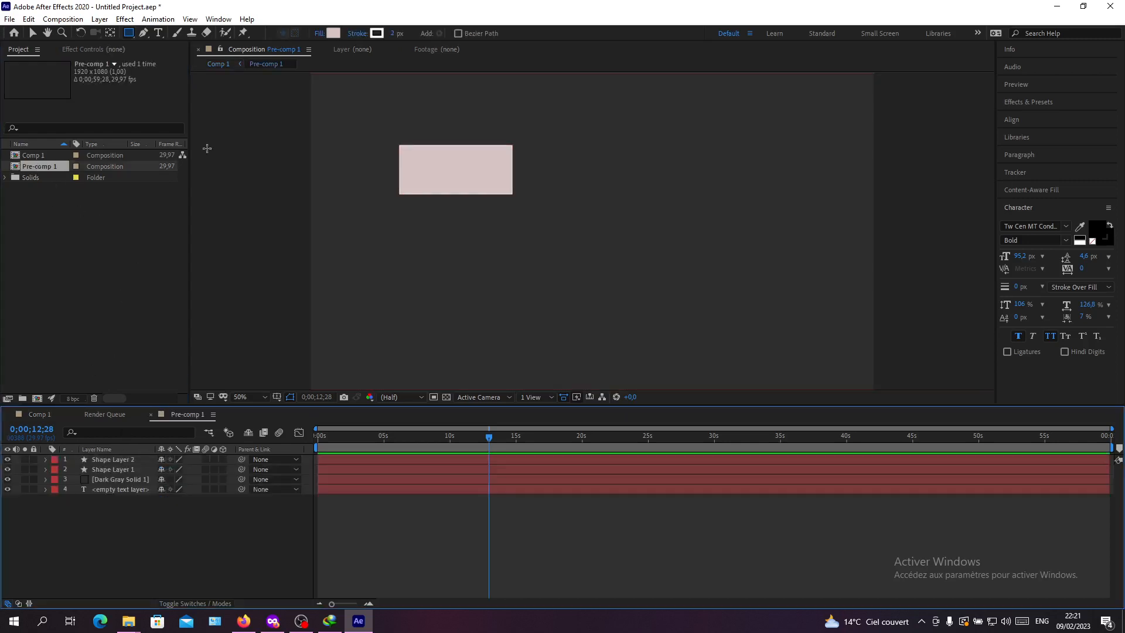
{"action": "mouse_move", "coordinate": [98, 434]}
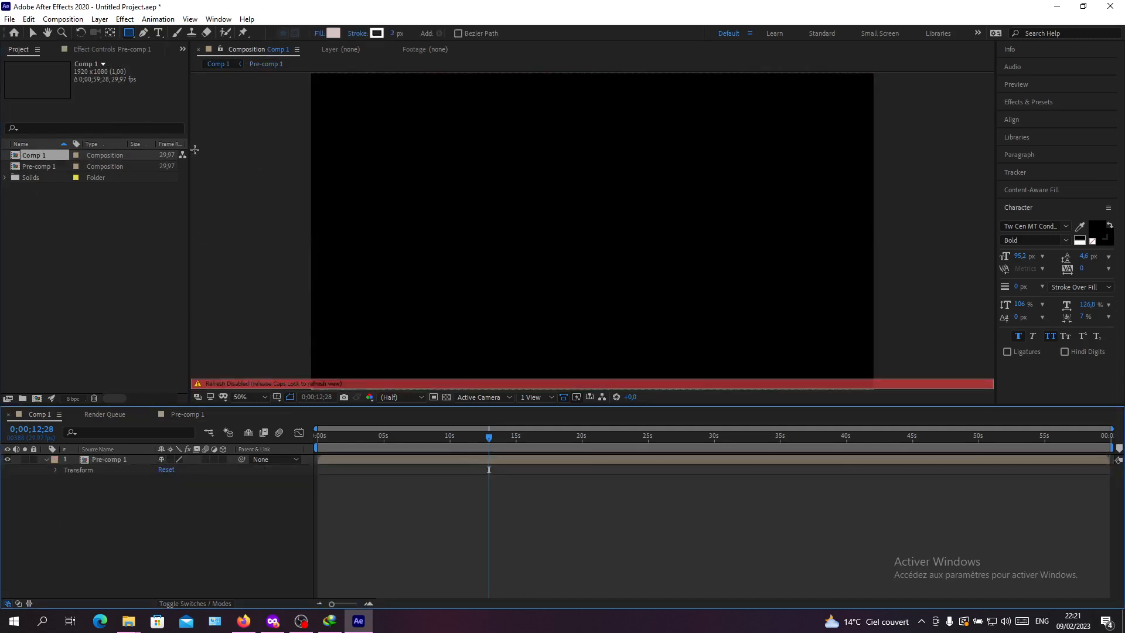
{"action": "left_click", "coordinate": [55, 459]}
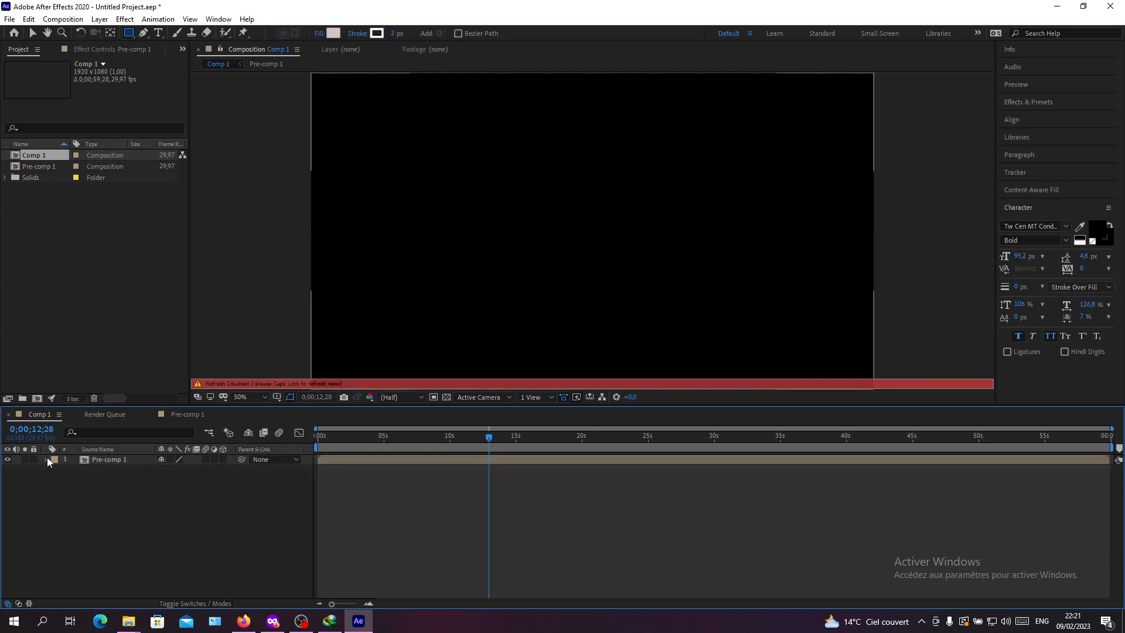
{"action": "left_click", "coordinate": [45, 459]}
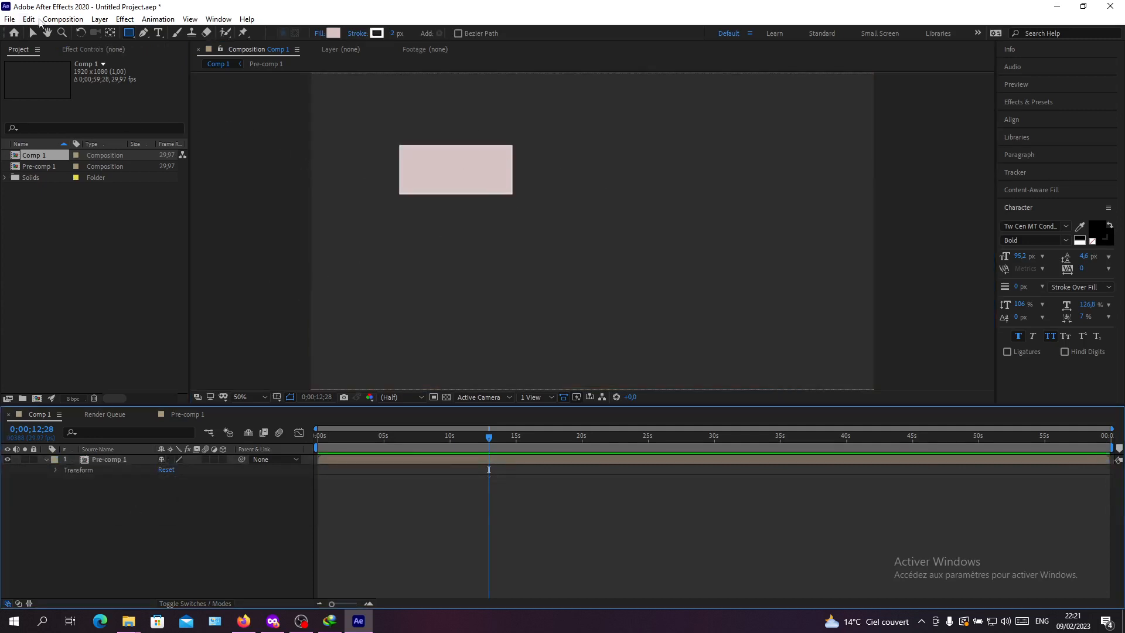
{"action": "left_click", "coordinate": [109, 459]}
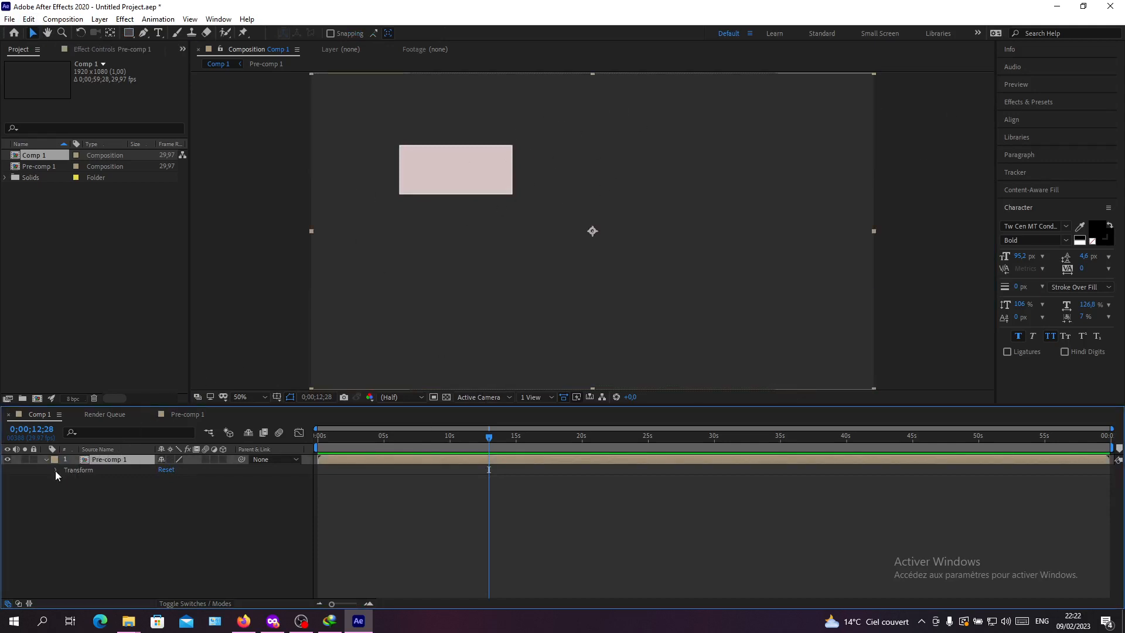
{"action": "left_click", "coordinate": [56, 469]}
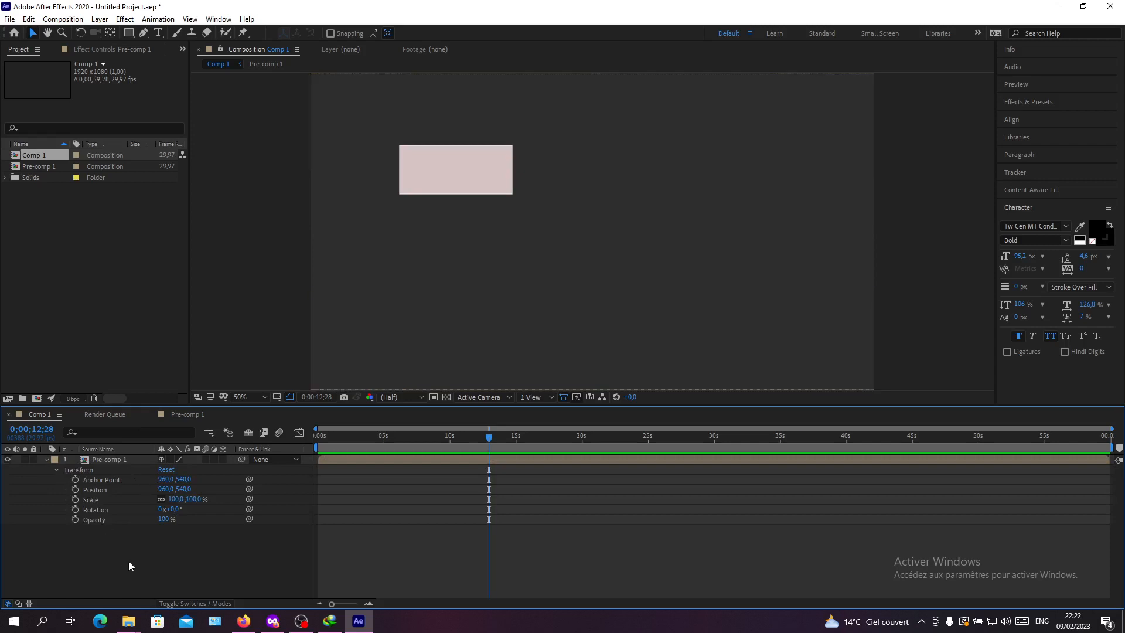
{"action": "left_click", "coordinate": [56, 470]}
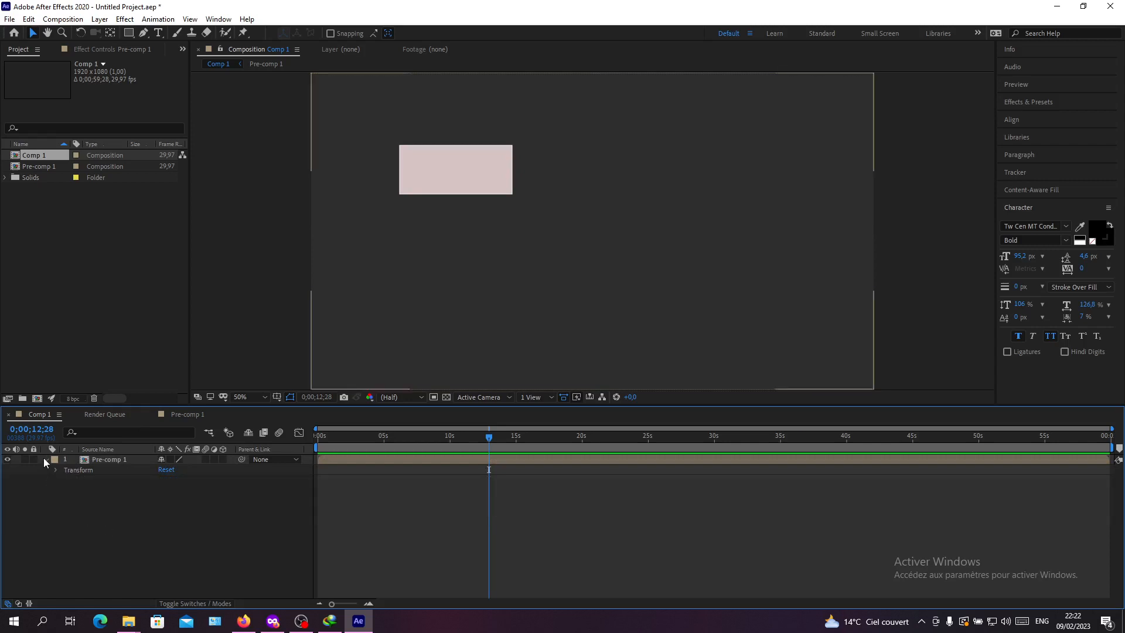
{"action": "left_click", "coordinate": [45, 459]}
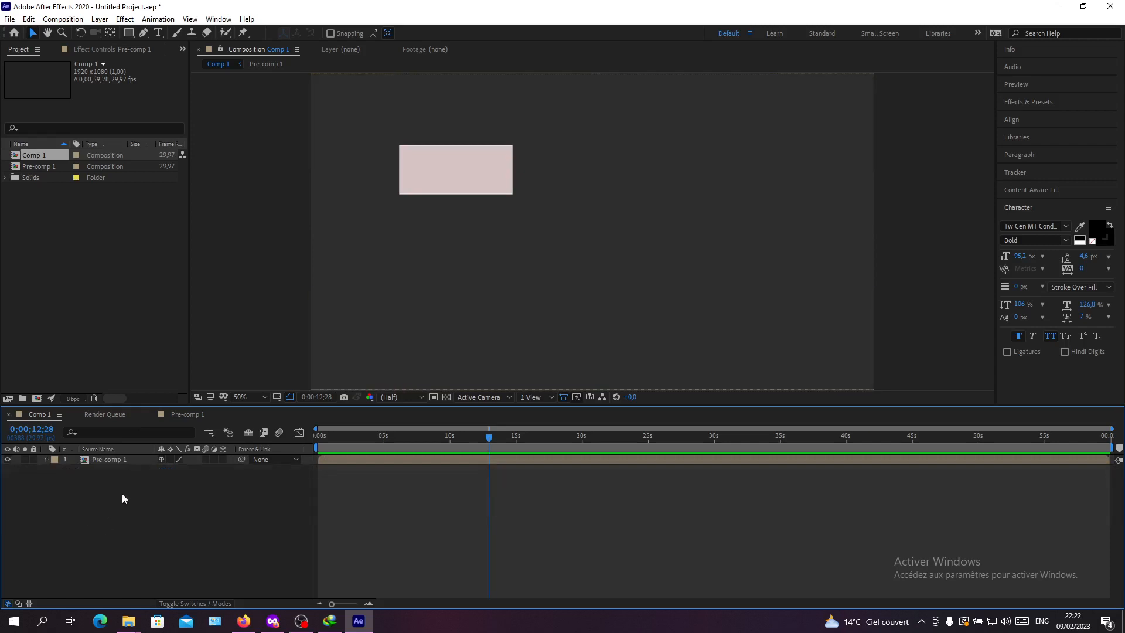
{"action": "mouse_move", "coordinate": [396, 450]}
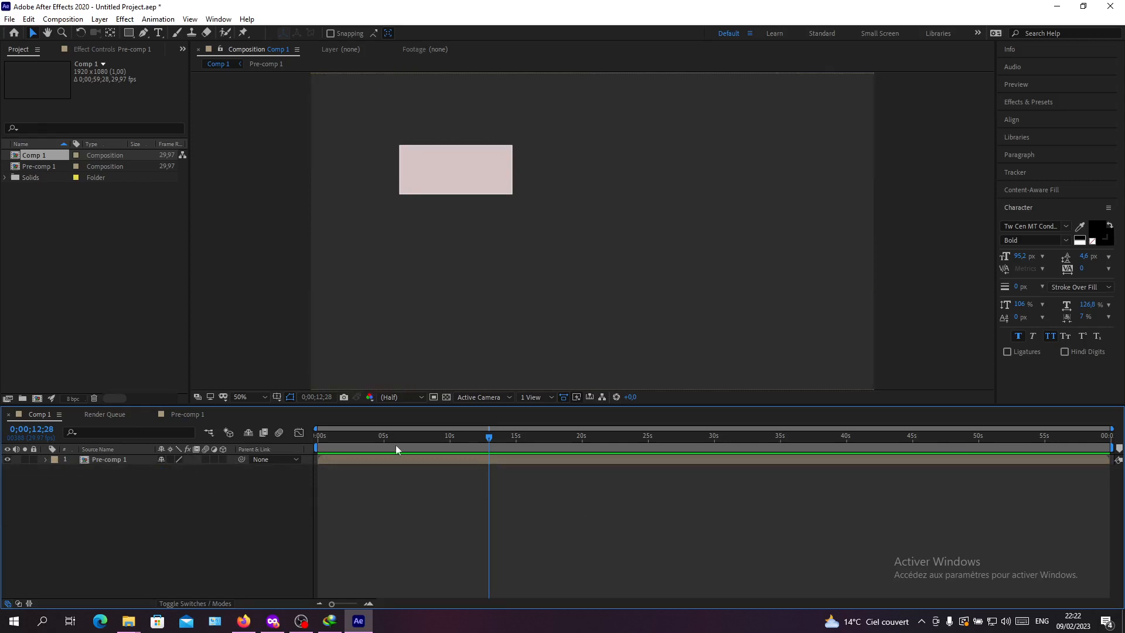
{"action": "mouse_move", "coordinate": [286, 363]}
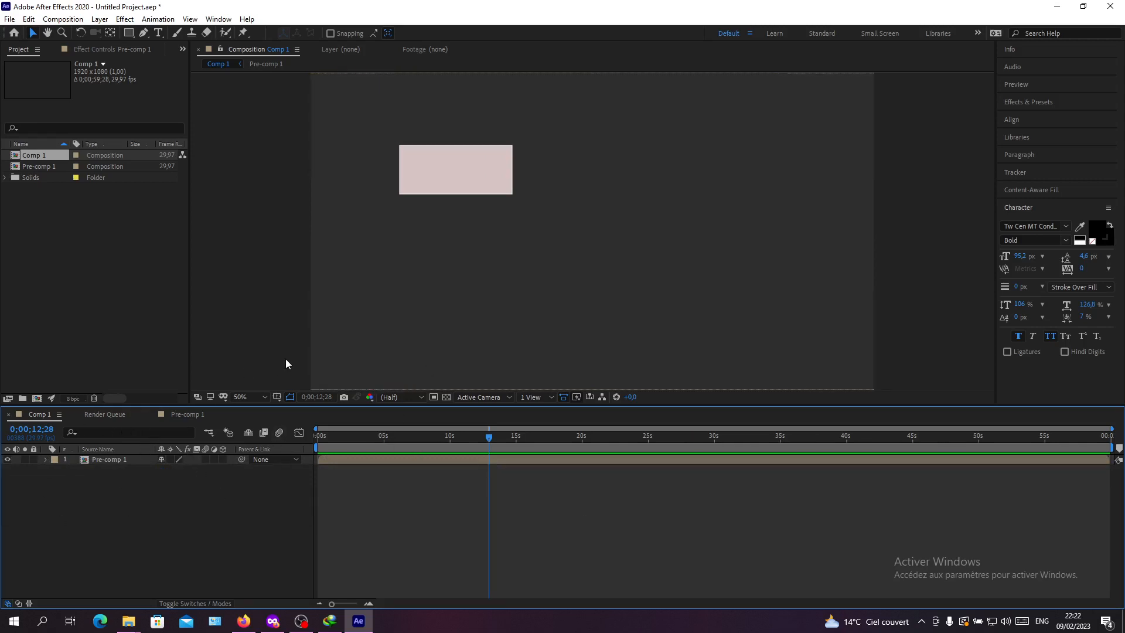
{"action": "mouse_move", "coordinate": [212, 355]}
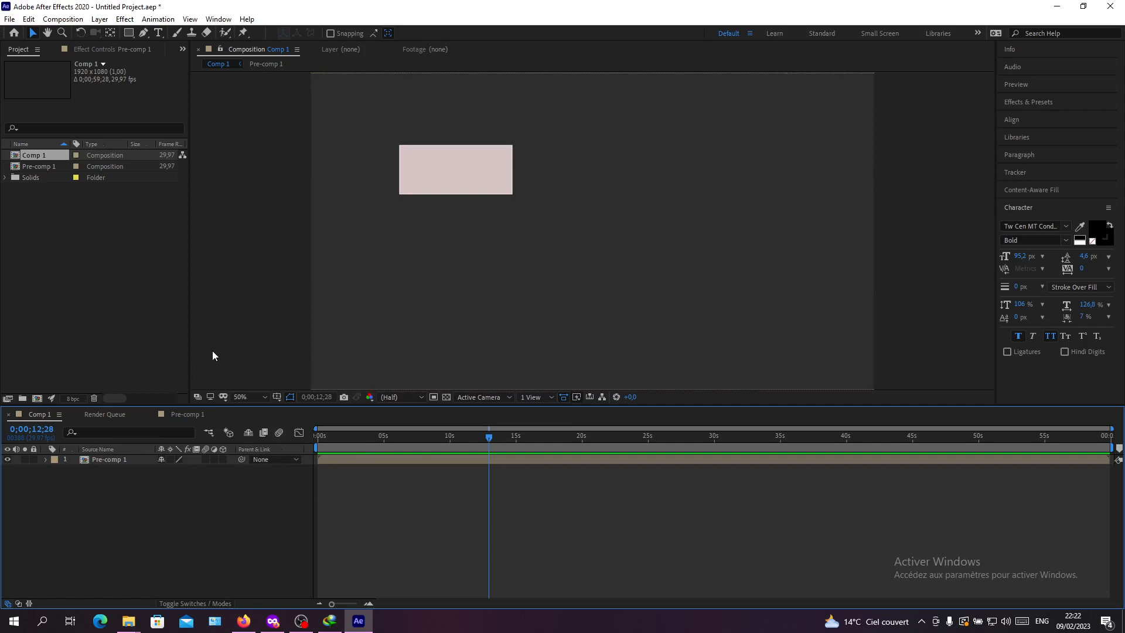
{"action": "mouse_move", "coordinate": [245, 507]}
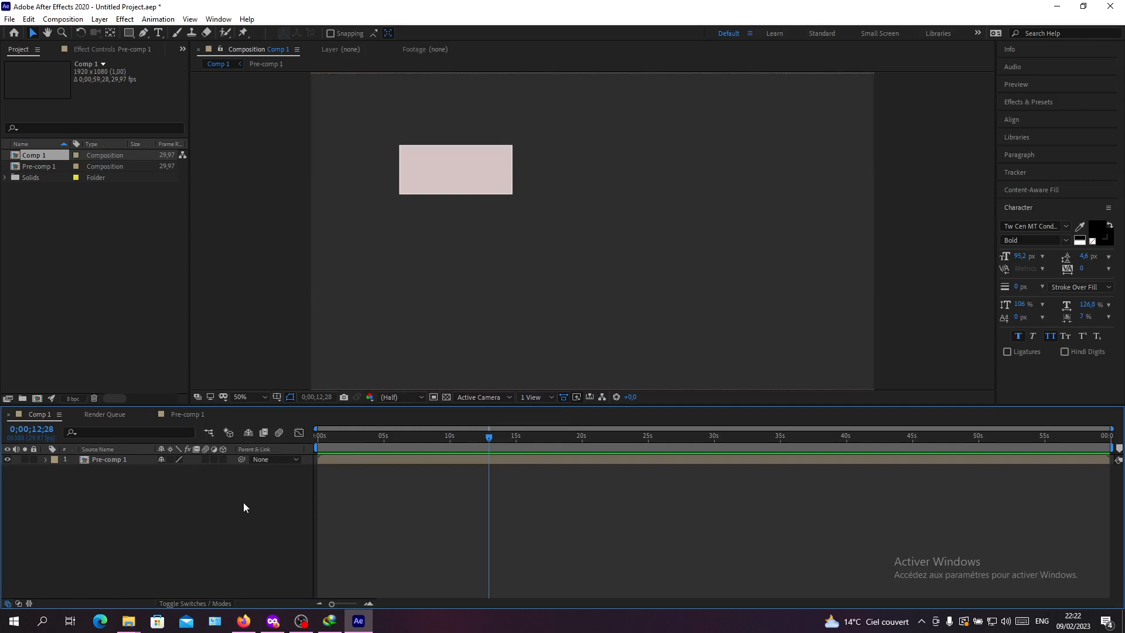